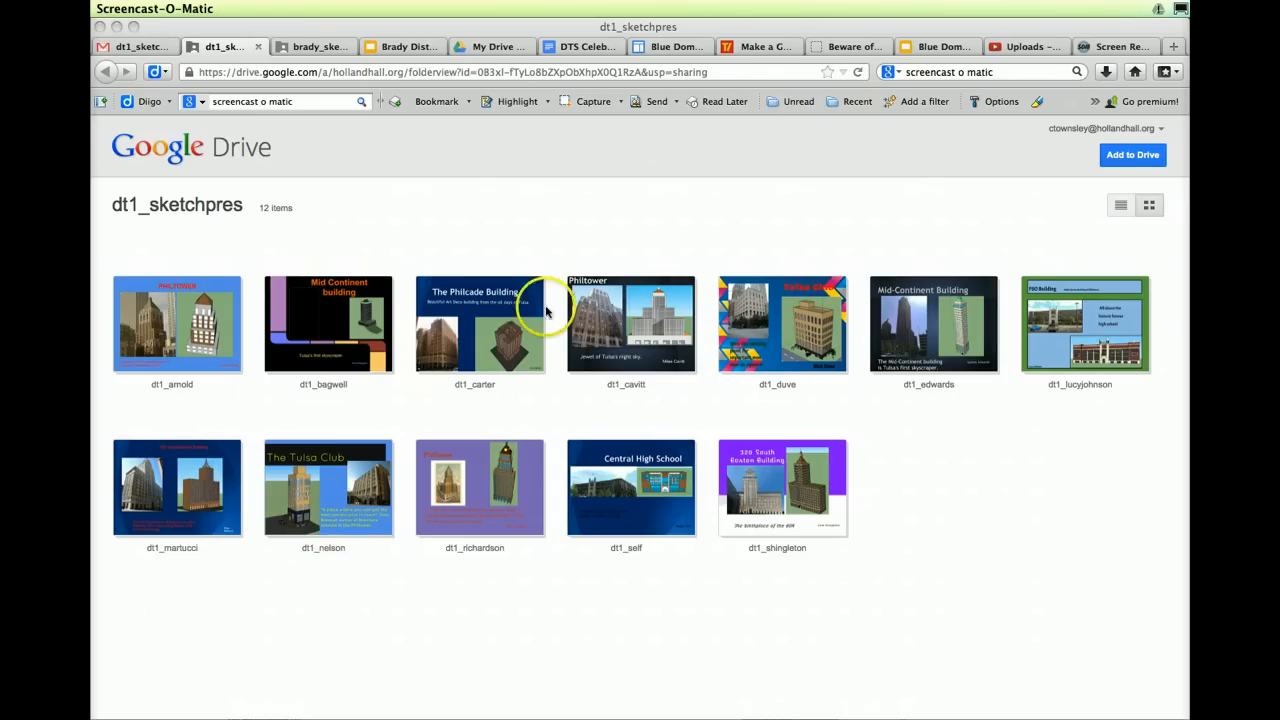
mouse_move(620, 470)
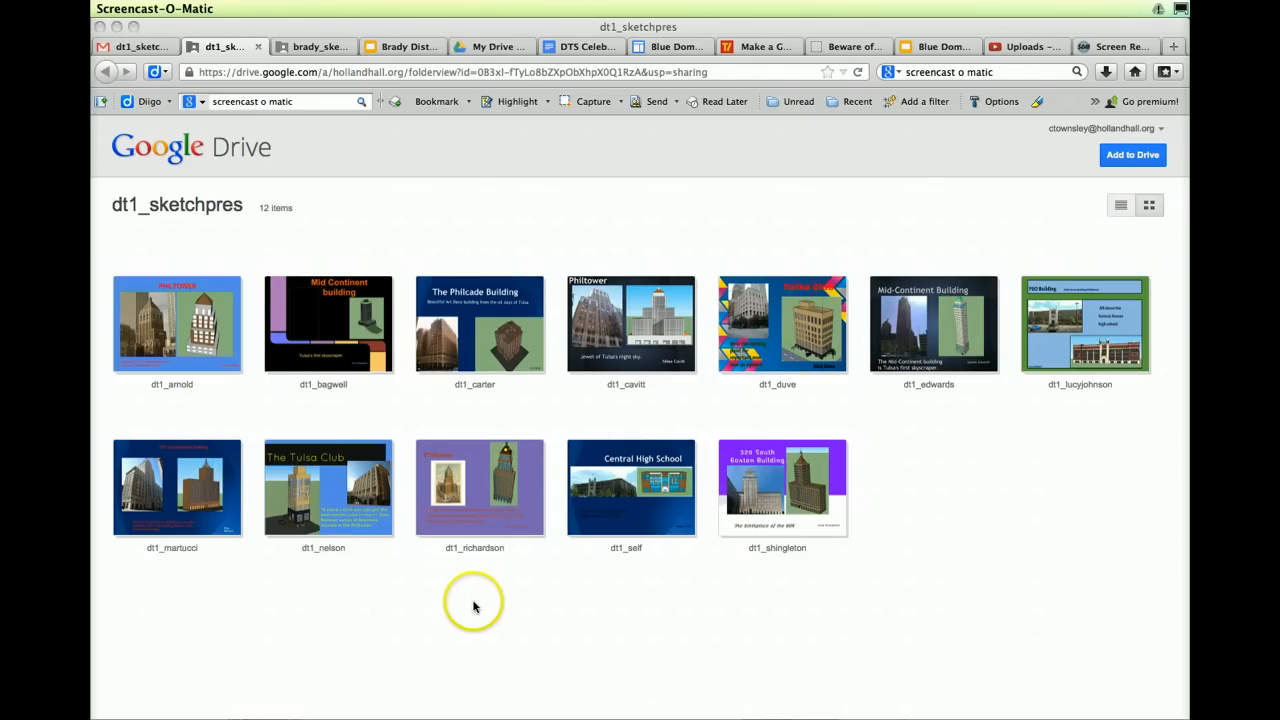
mouse_move(248, 498)
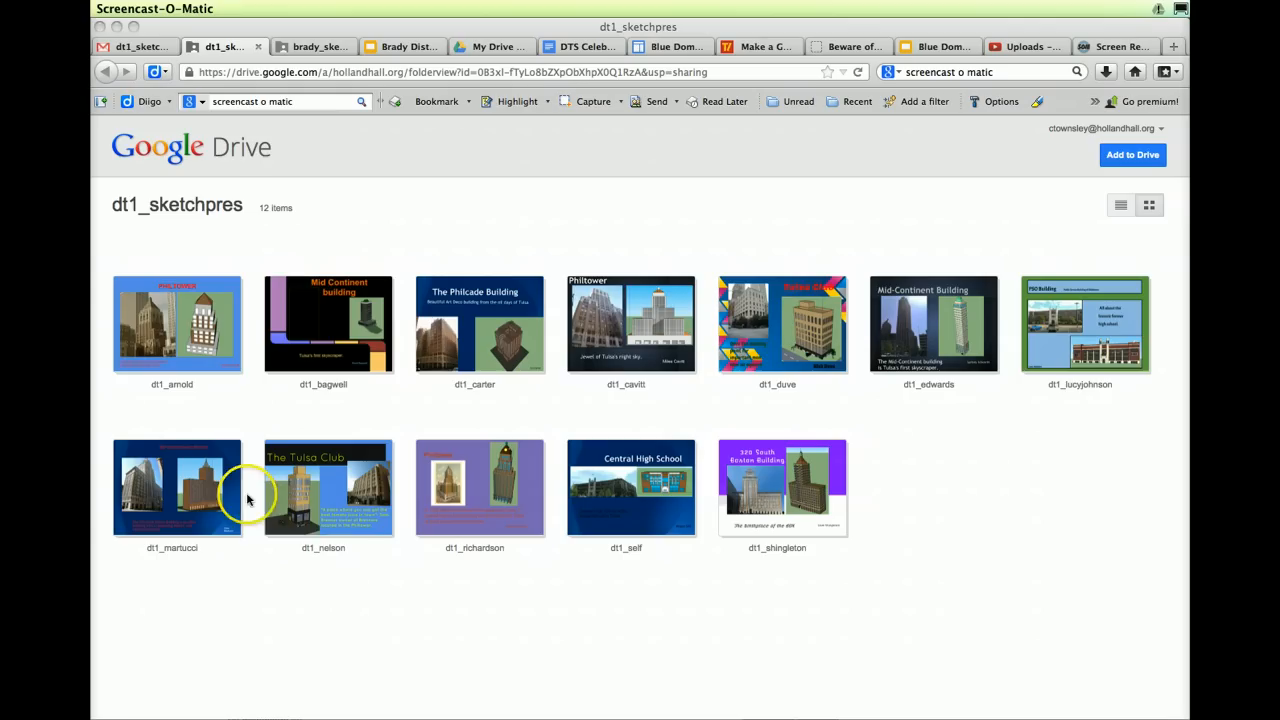
mouse_move(288, 237)
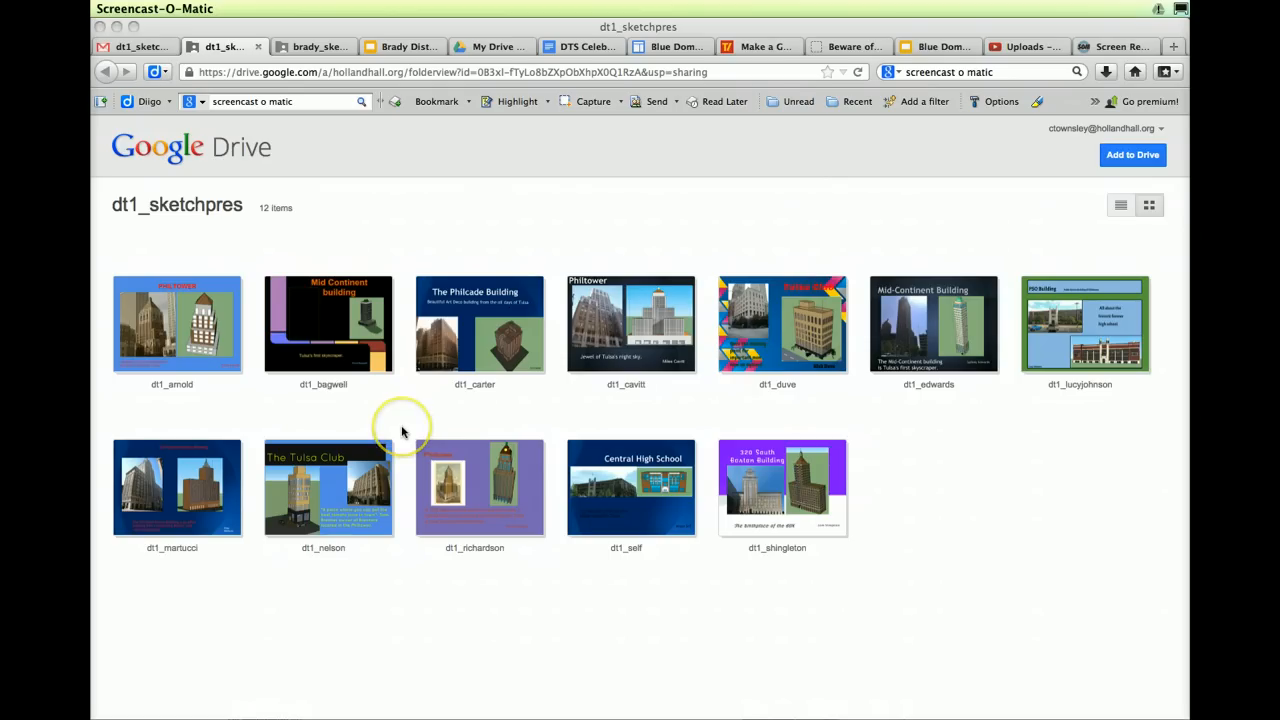
mouse_move(180, 398)
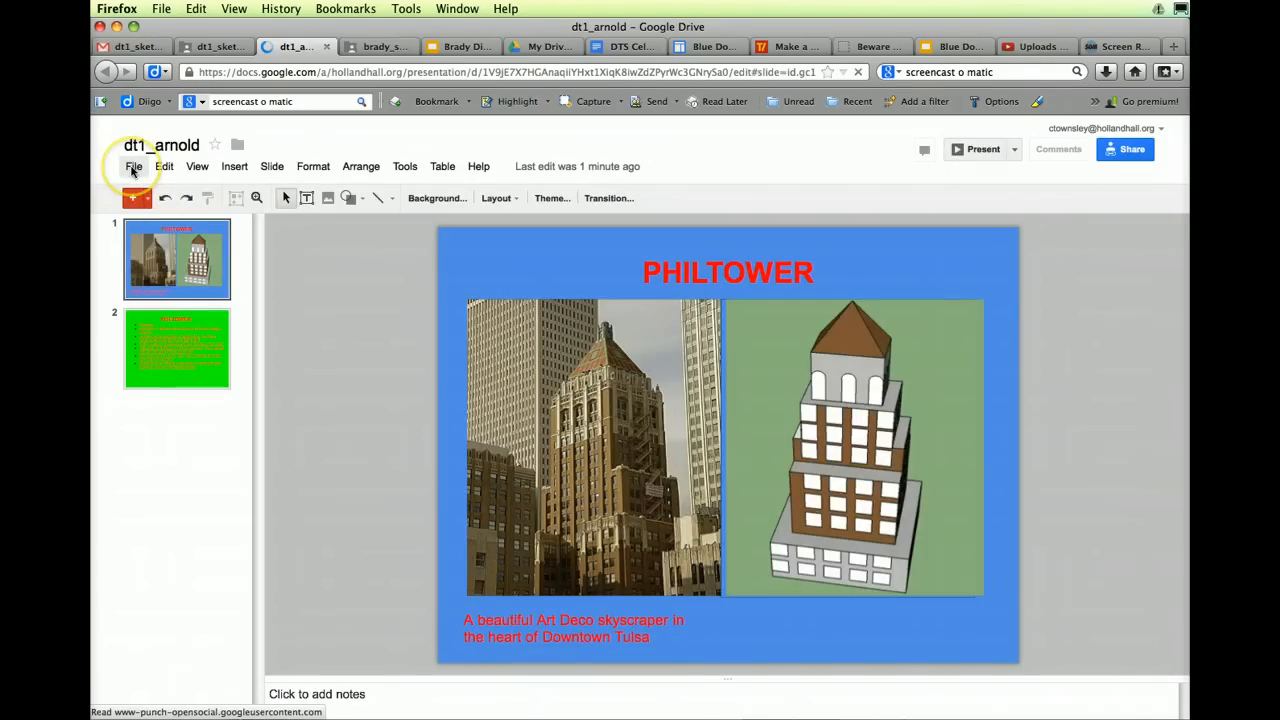
Make a copy of dt1_arnold named DT1 via File > Make a copy
click(134, 166)
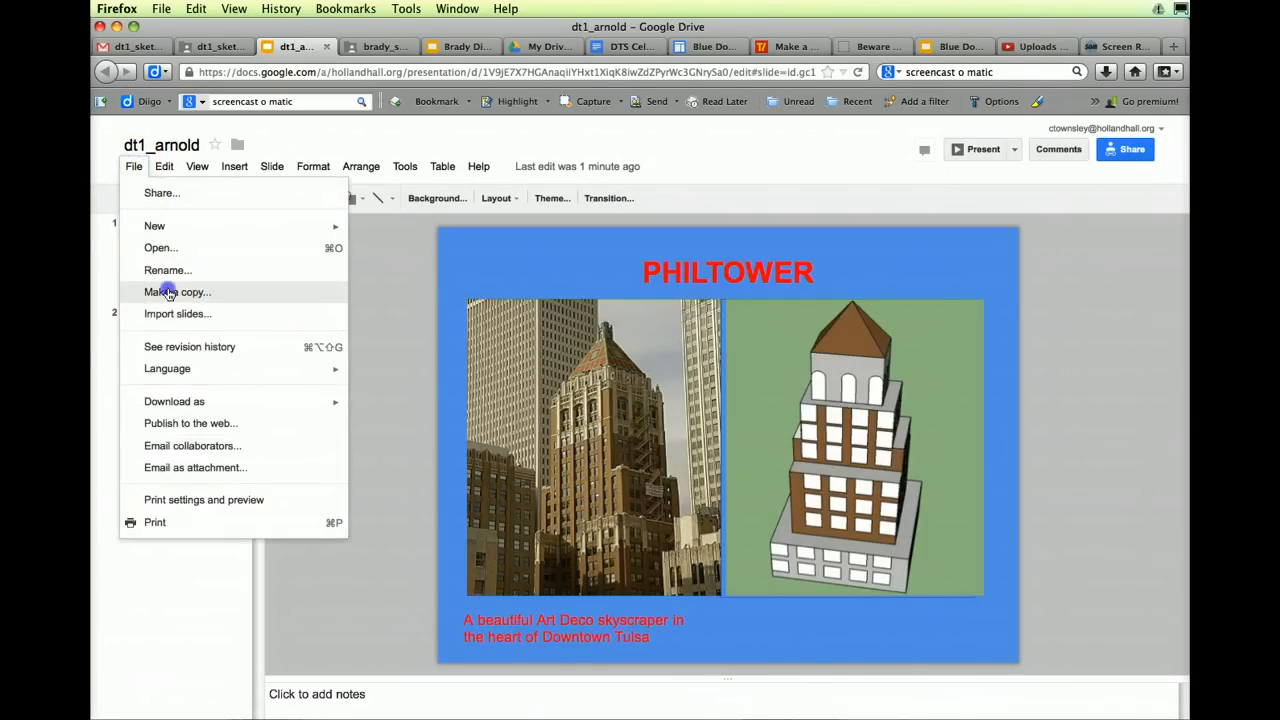
click(177, 292)
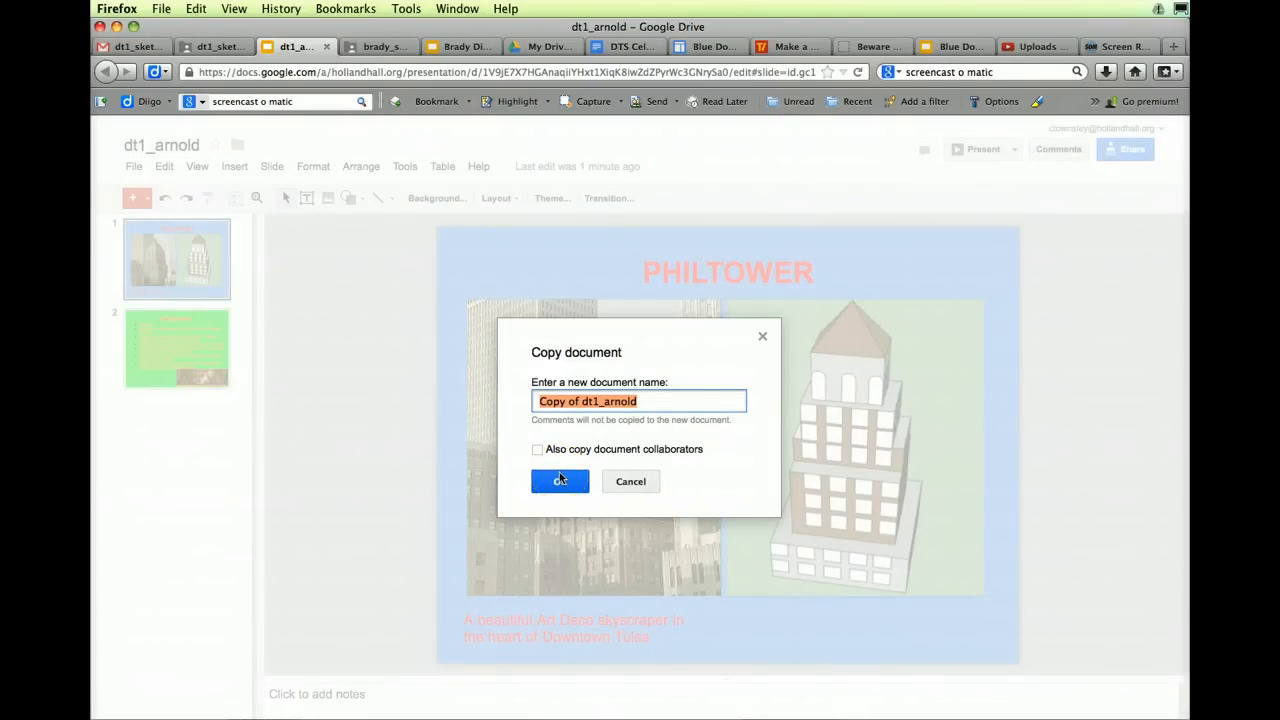
text(DT)
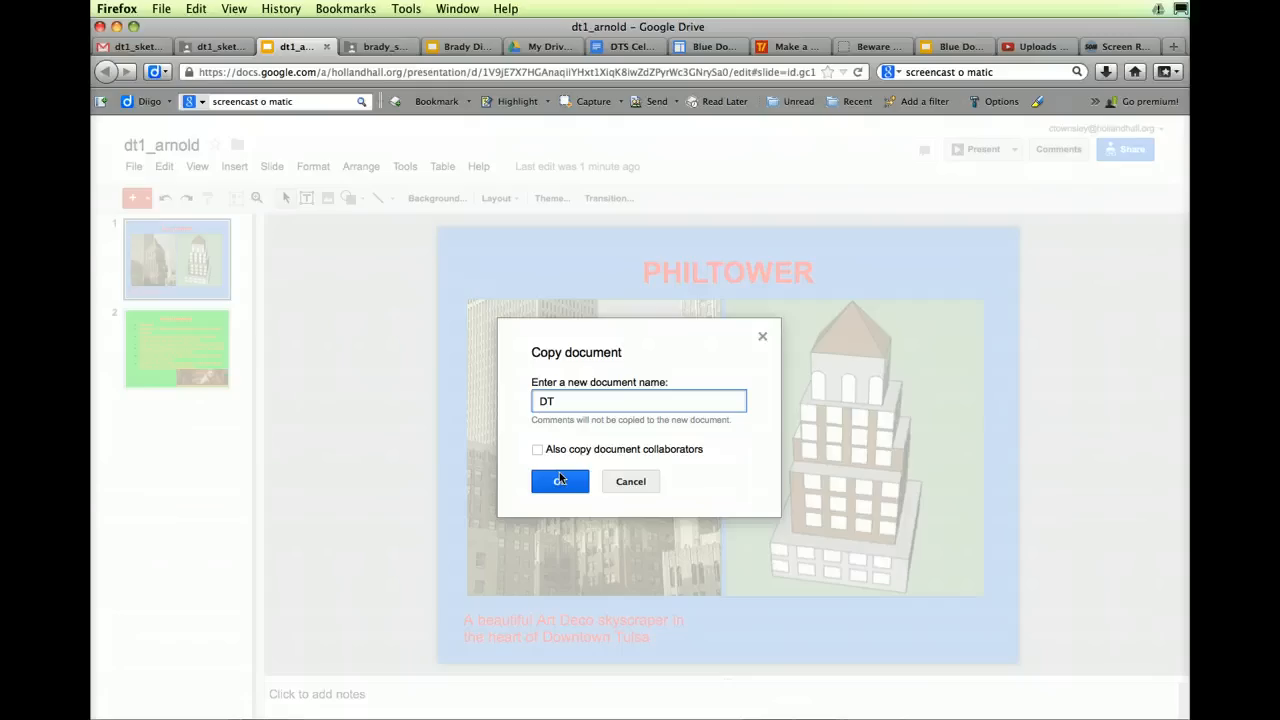
text(1)
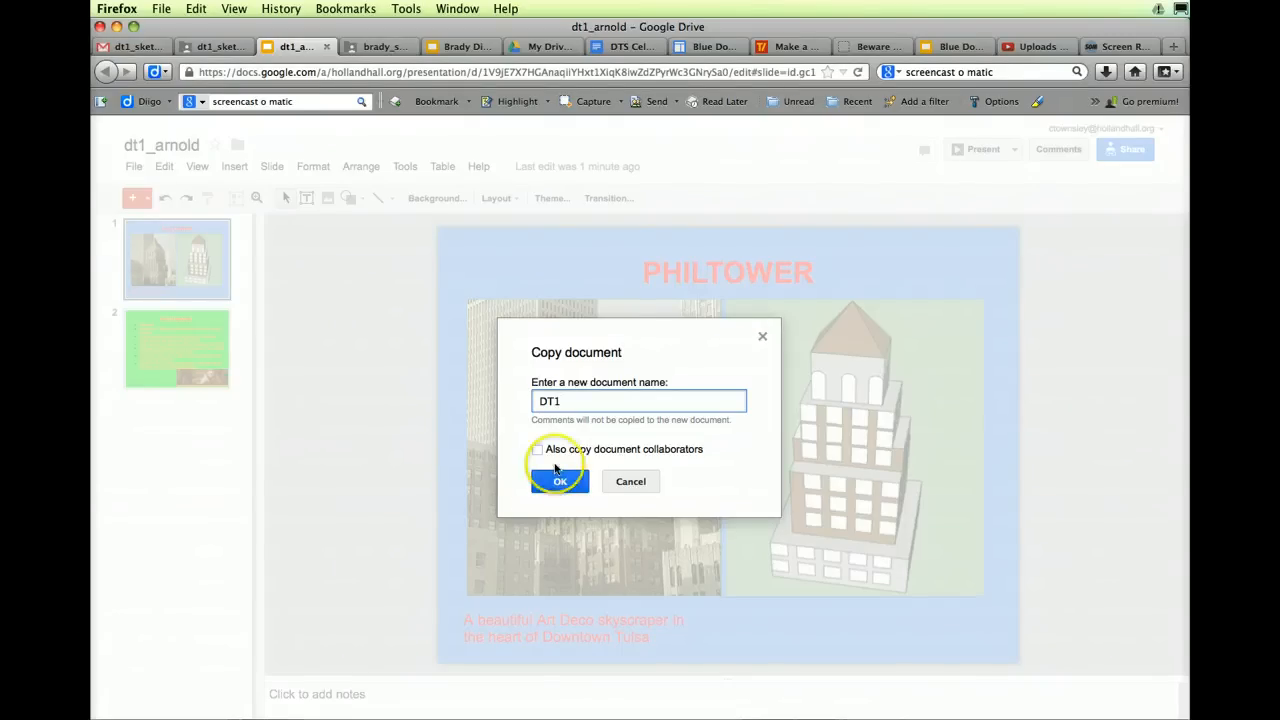
click(559, 481)
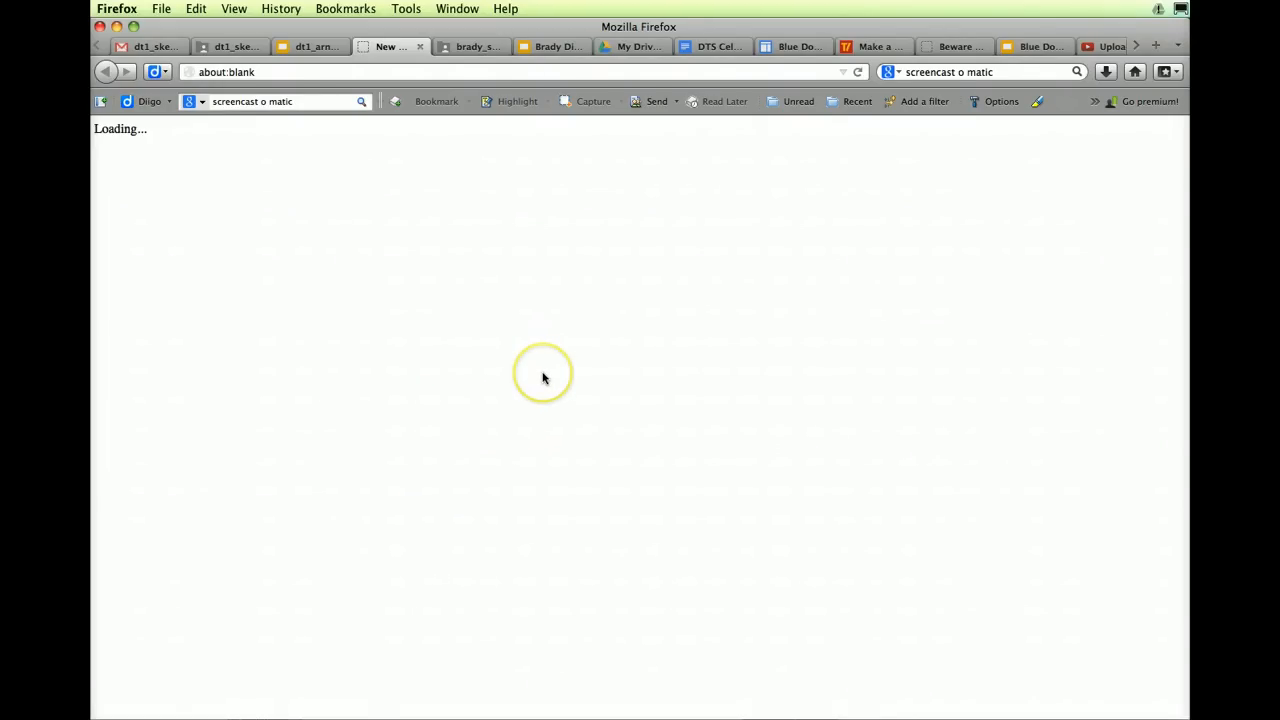
Switch to the new DT1 tab and open the Insert menu, then return to the Drive folder tab
click(388, 46)
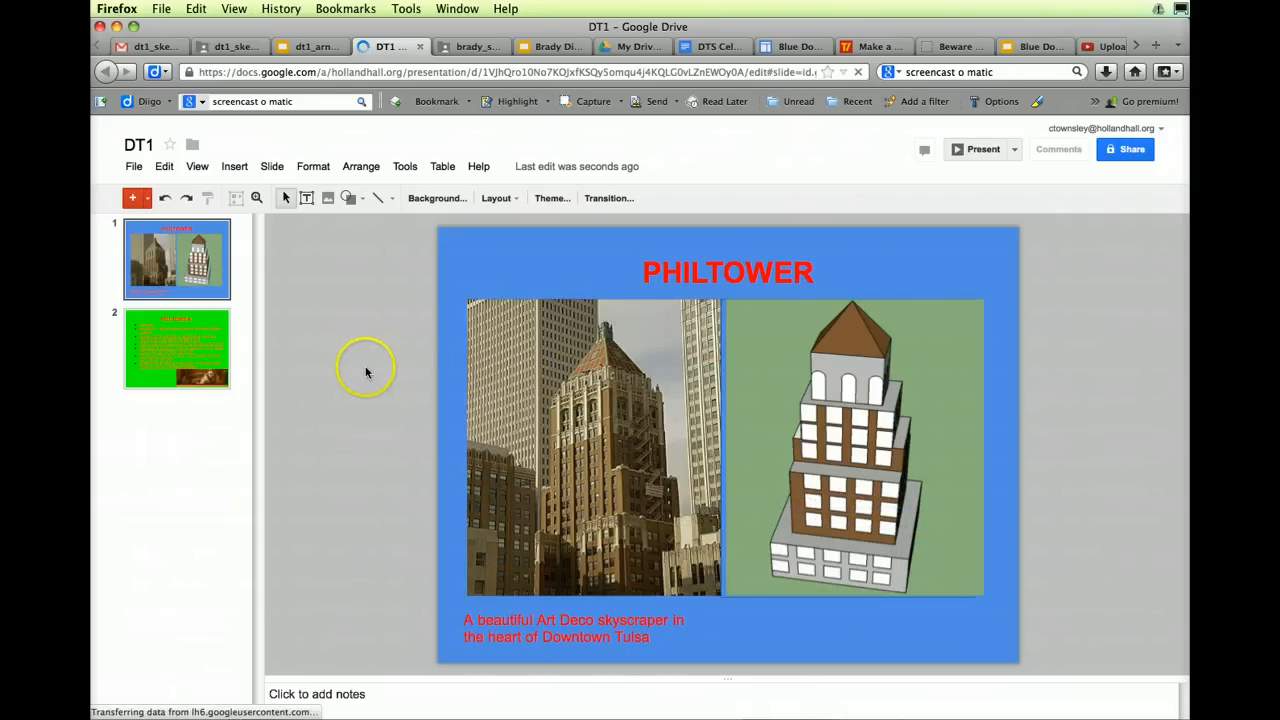
mouse_move(234, 166)
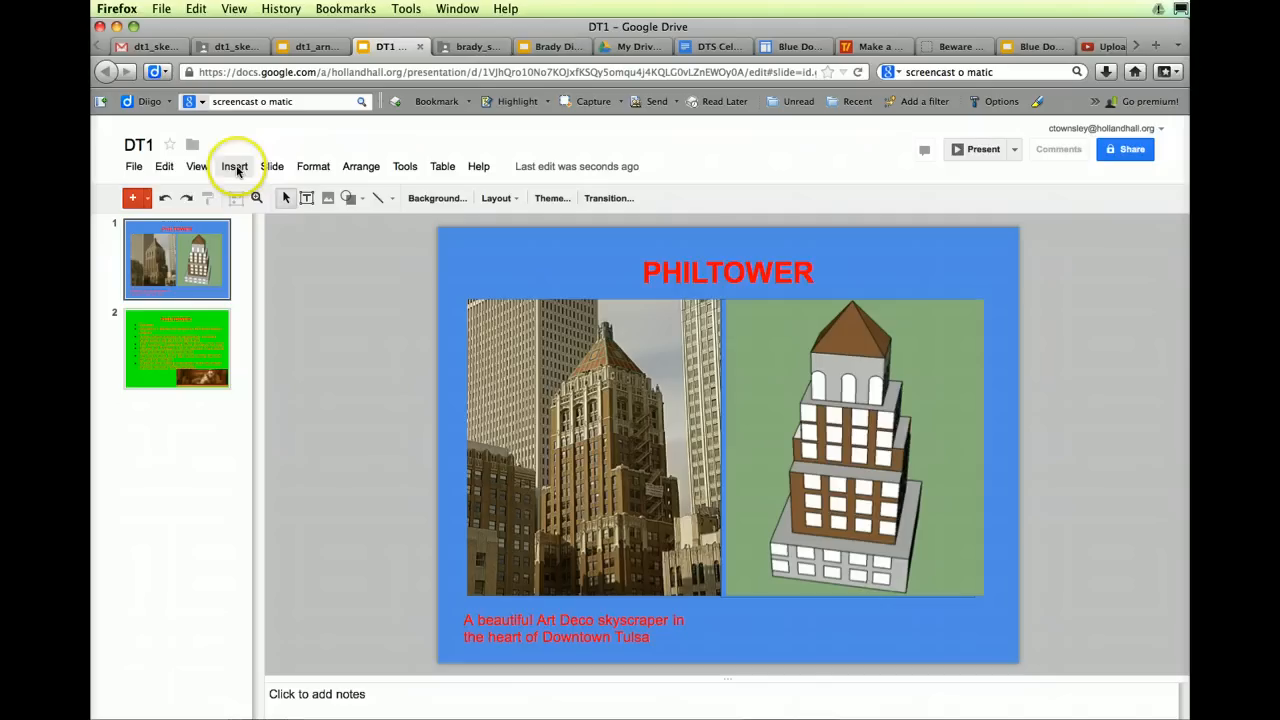
click(234, 166)
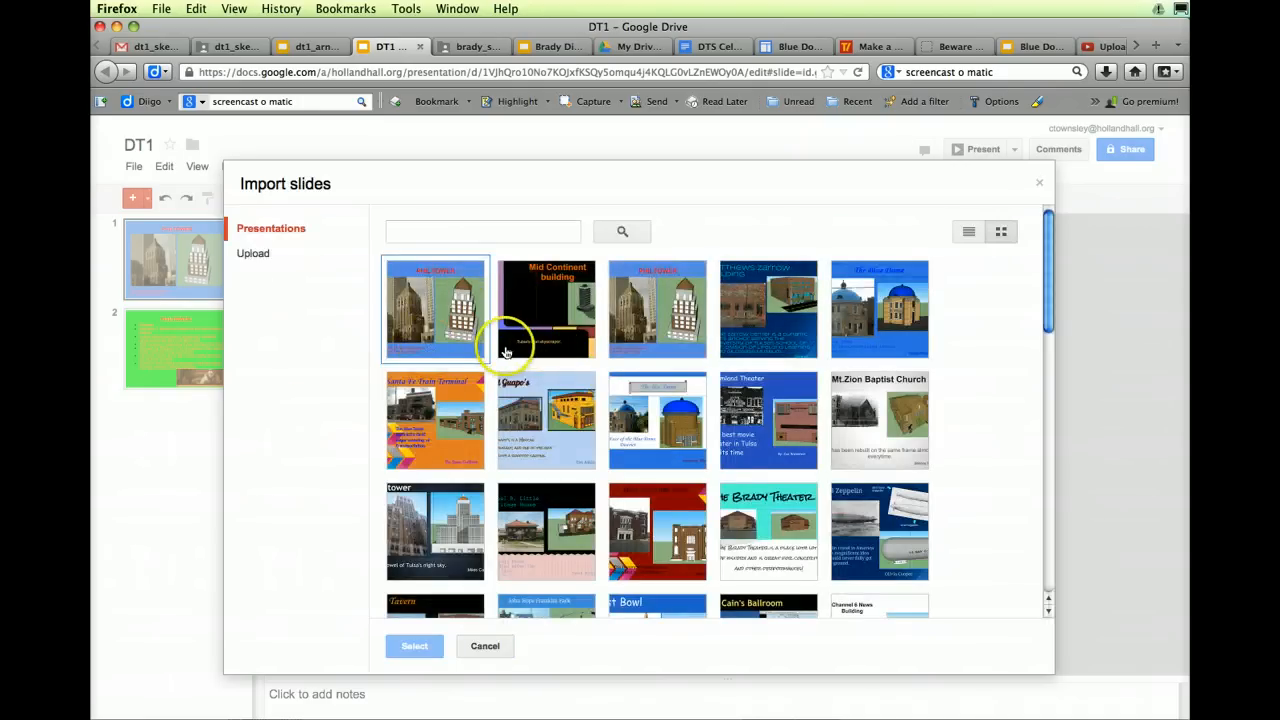
click(222, 46)
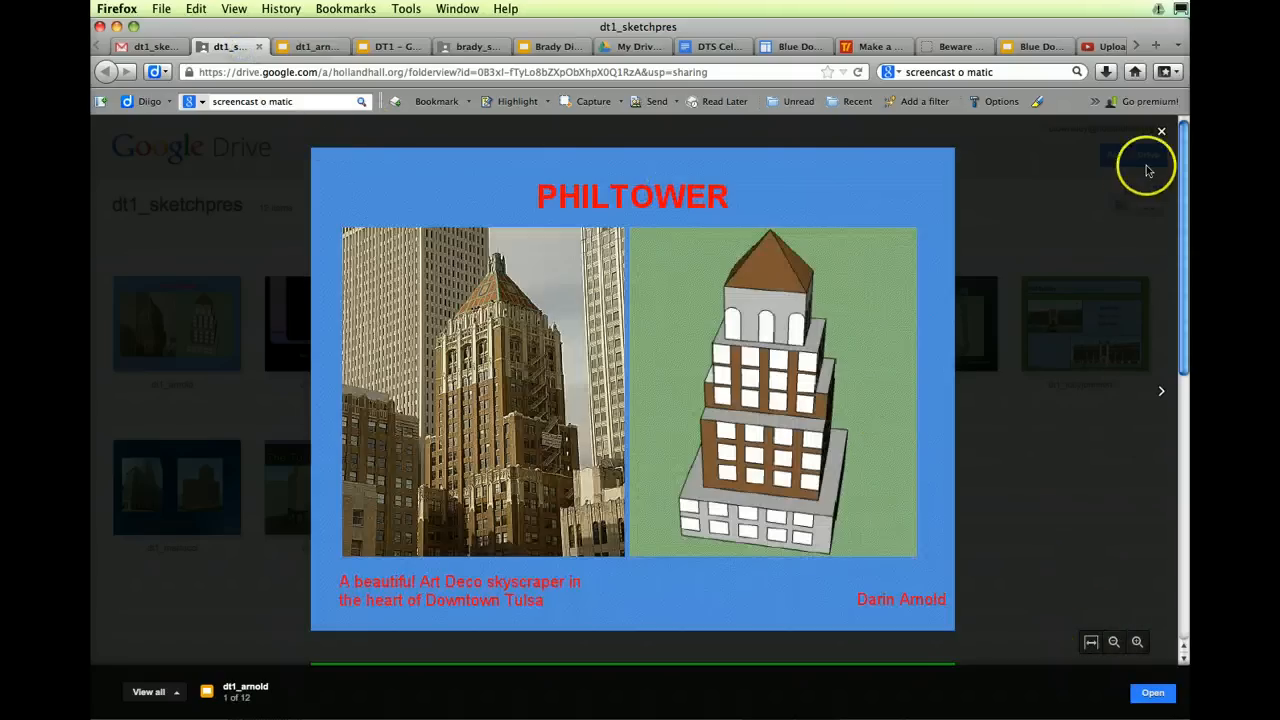
Close the dt1_arnold preview and return to DT1's Import slides chooser
click(1161, 131)
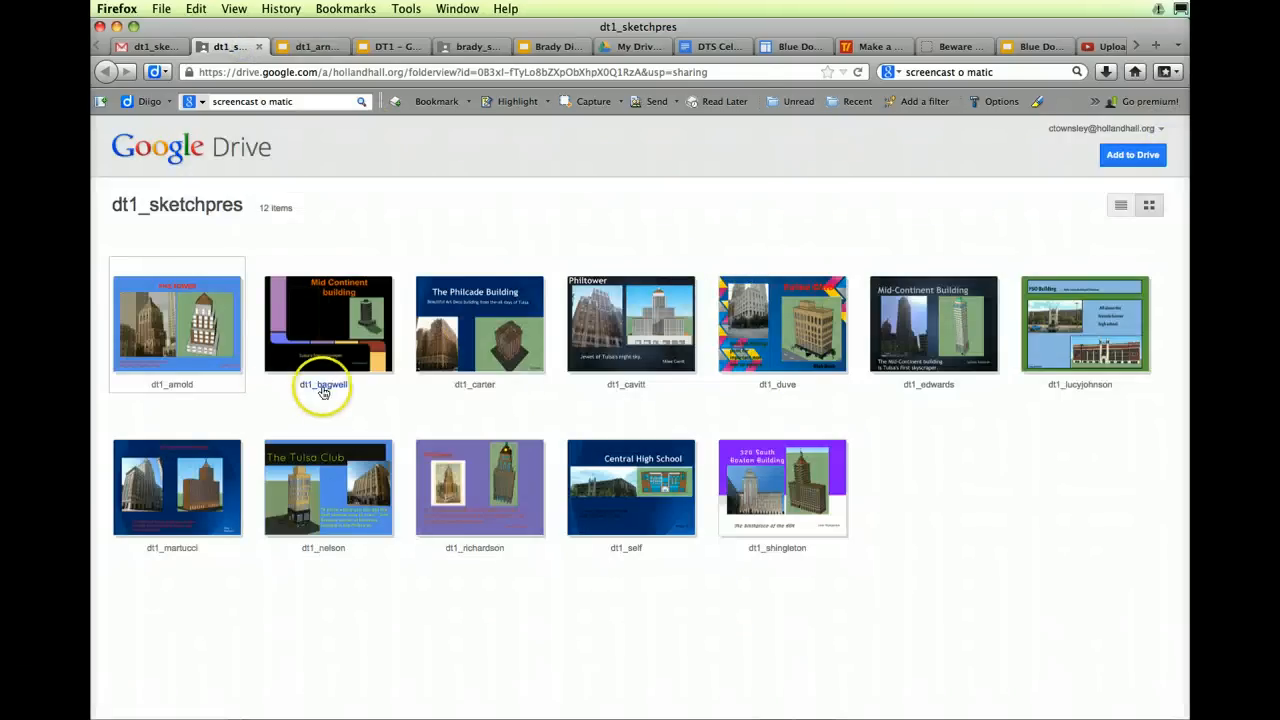
mouse_move(474, 390)
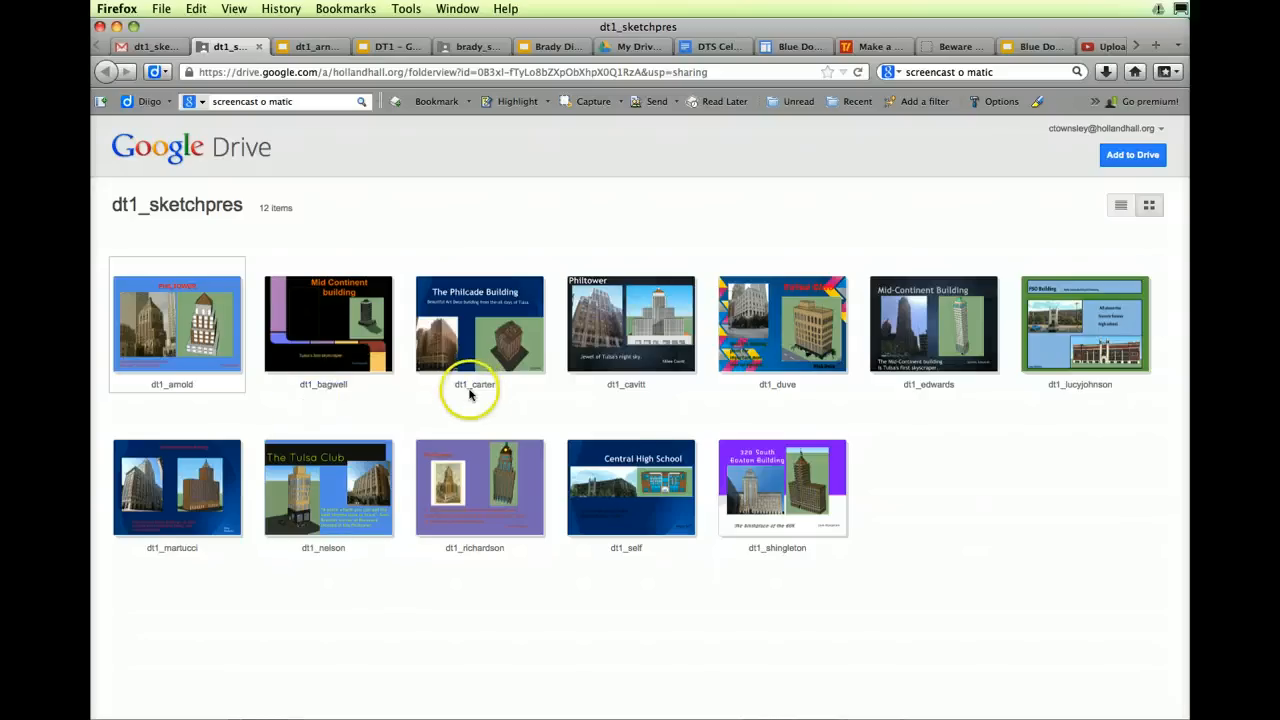
mouse_move(323, 390)
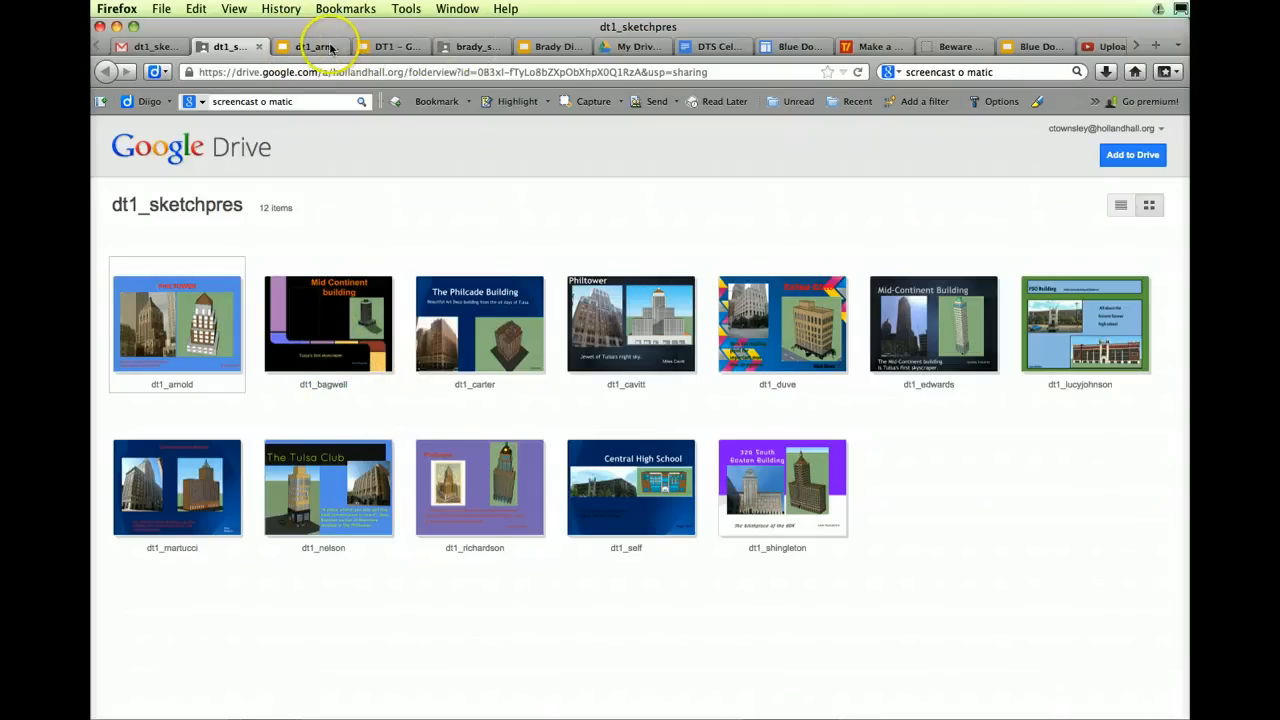
double_click(177, 324)
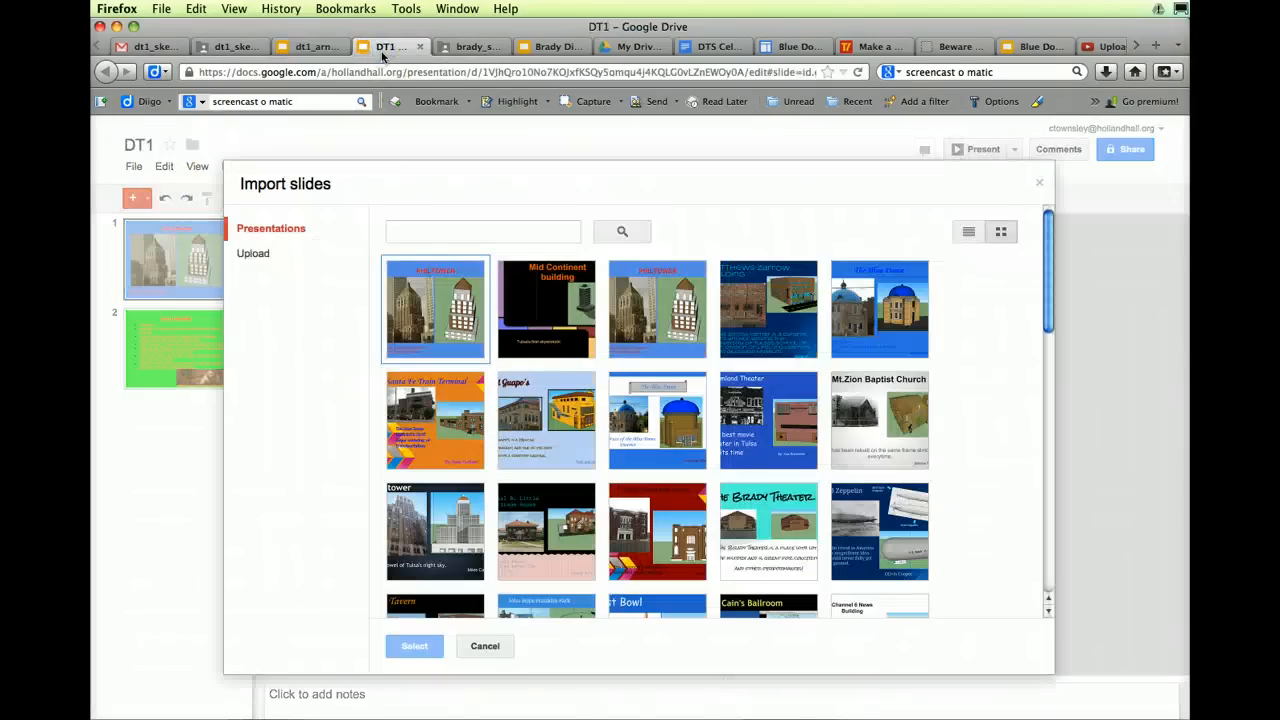
Import both dt1_bagwell slides, Mid Continent building and Highlights, keeping the original theme
click(483, 231)
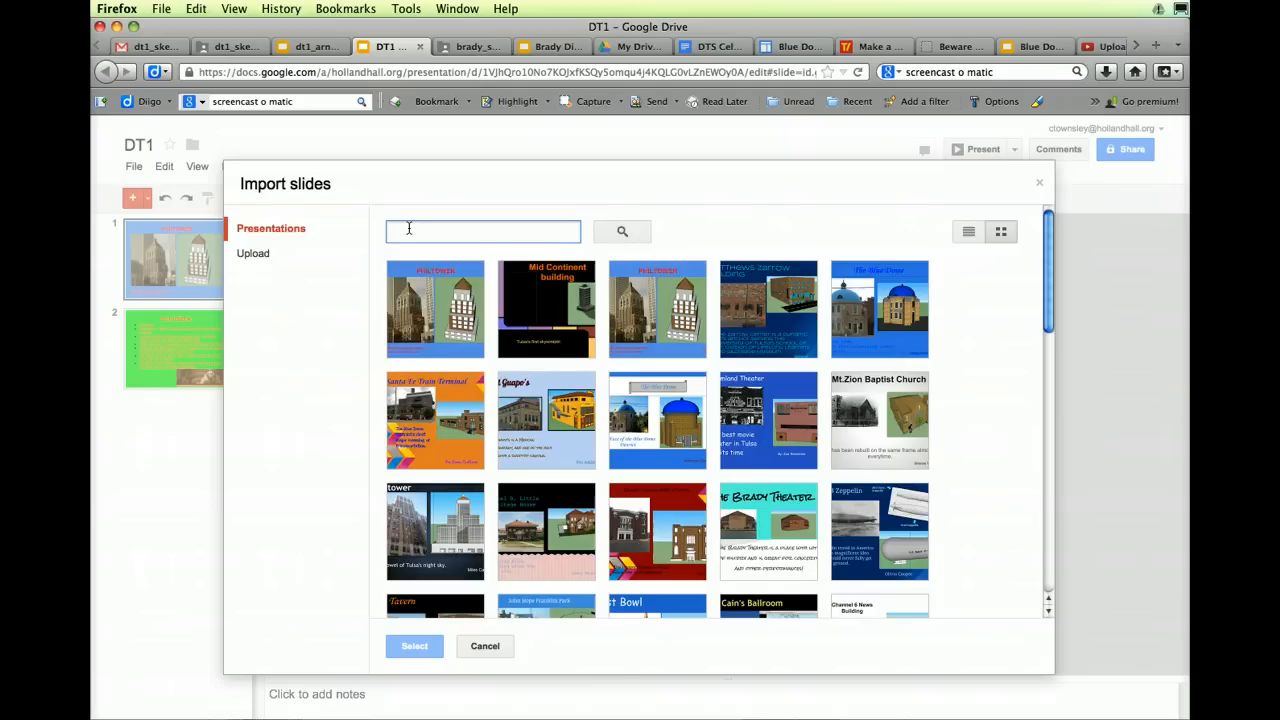
text(dt)
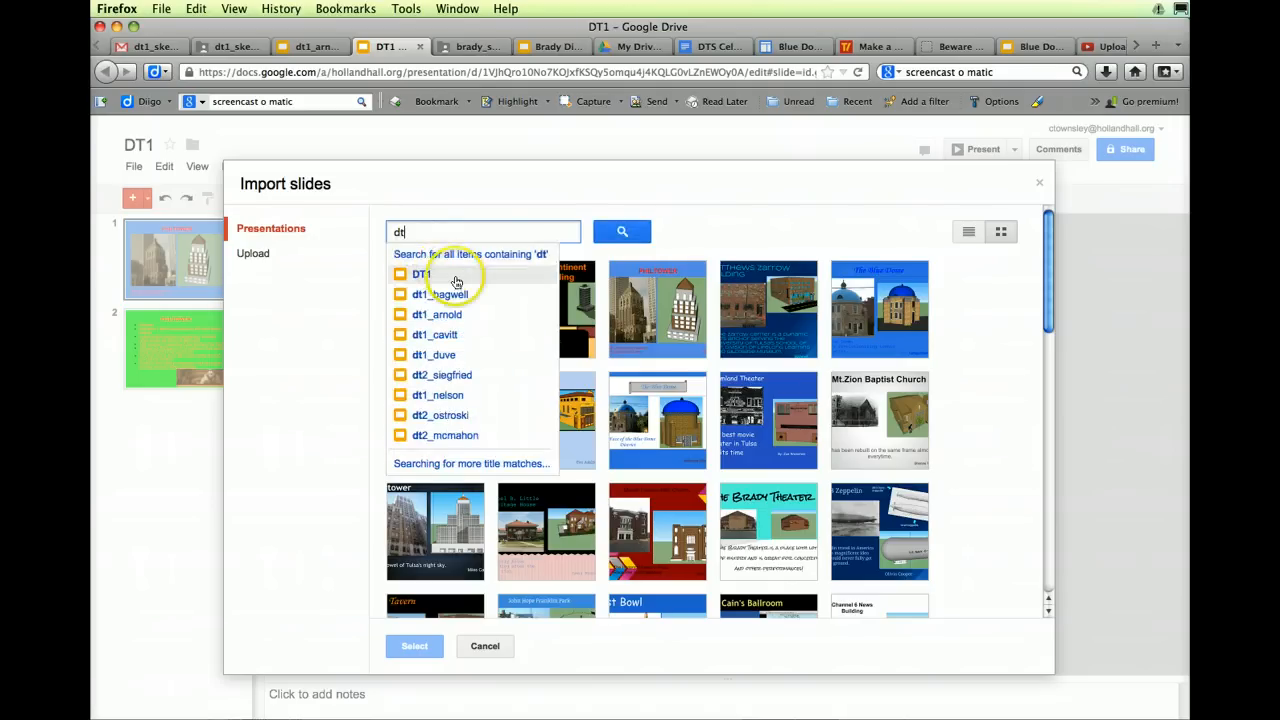
click(421, 274)
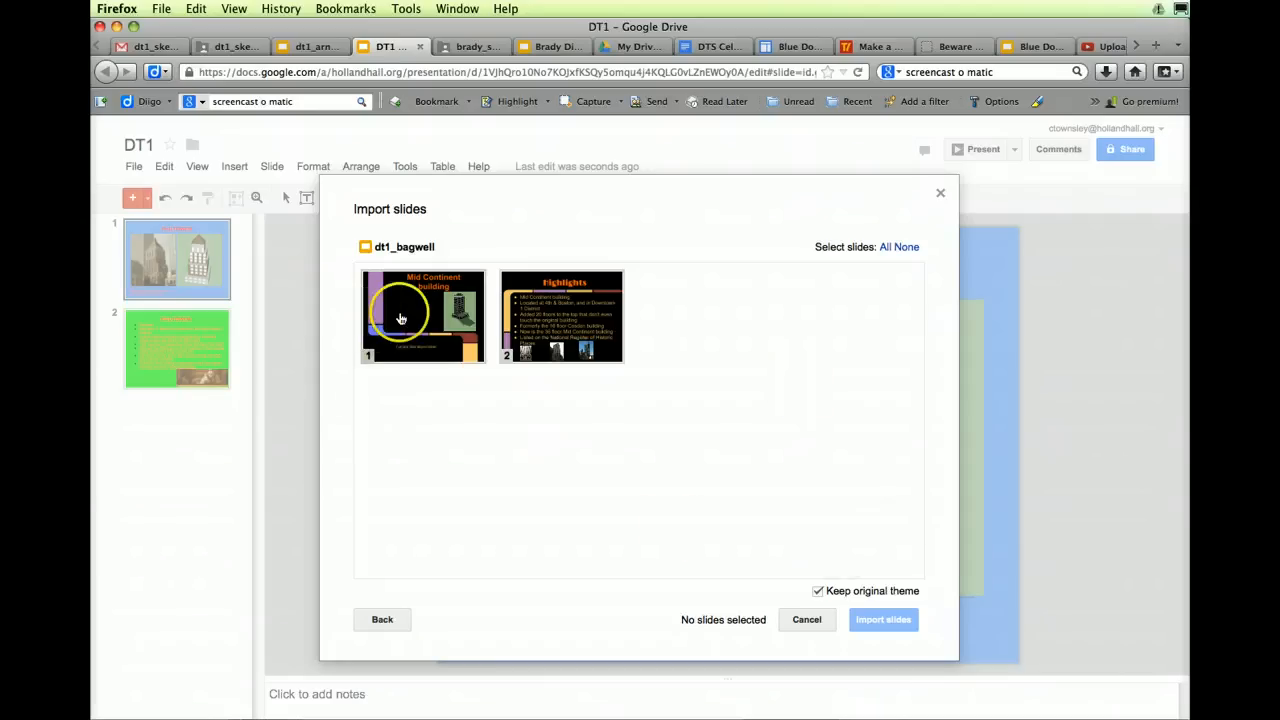
click(422, 316)
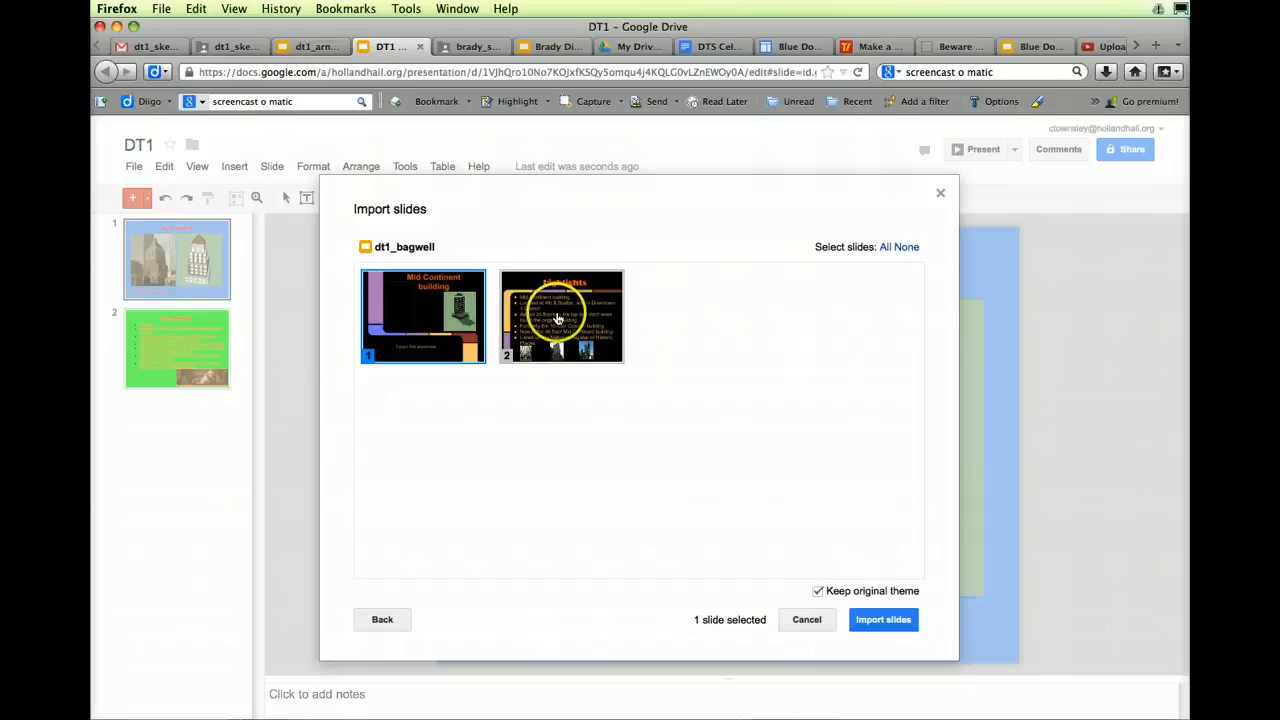
click(561, 316)
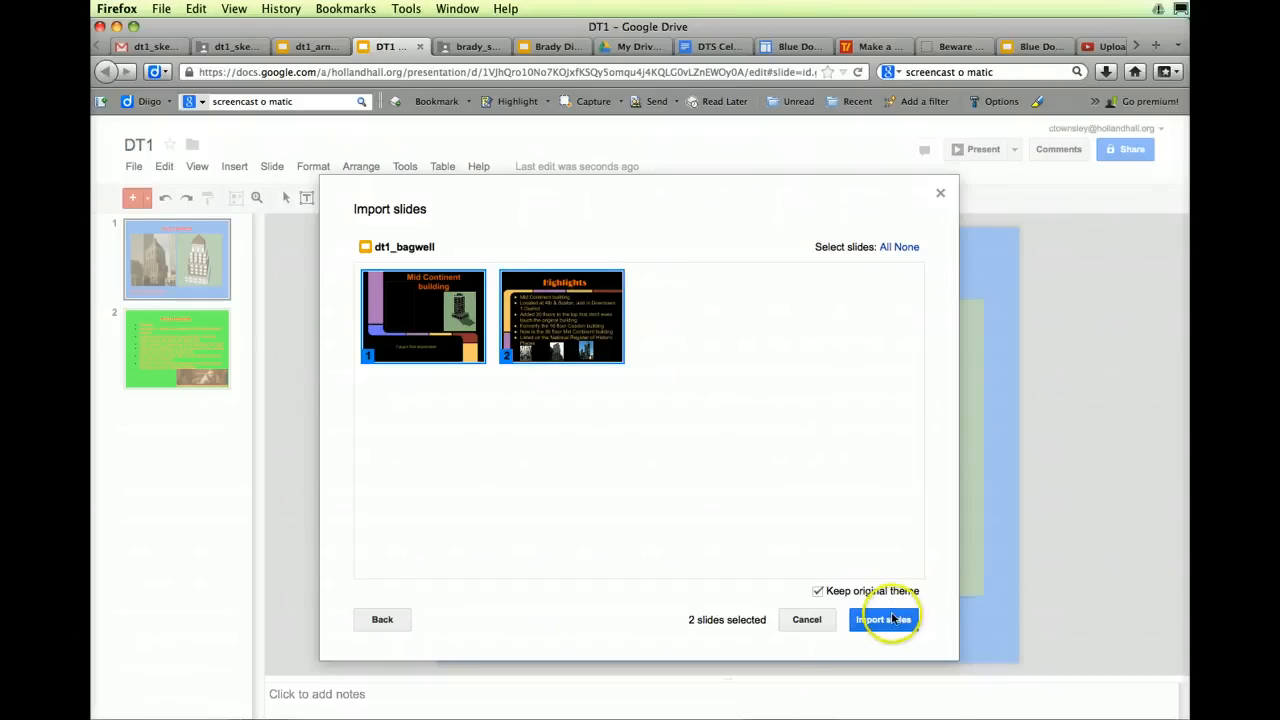
click(883, 619)
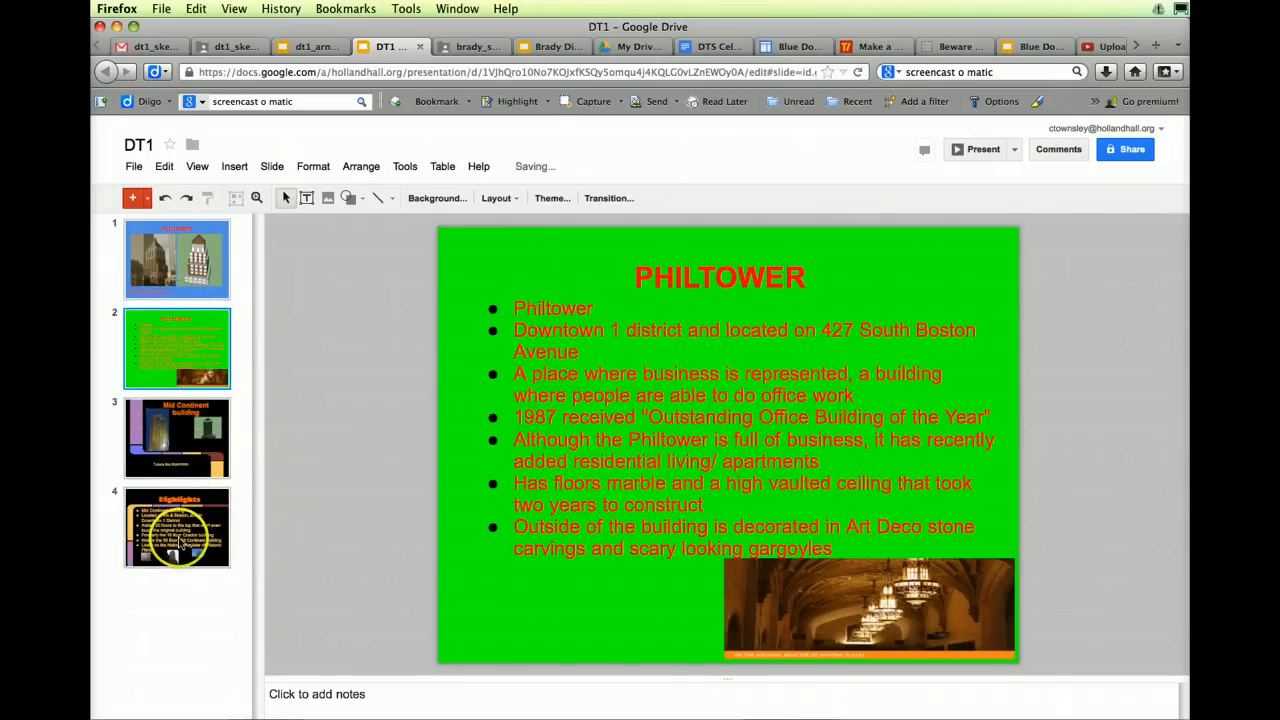
From the Highlights slide, start importing slides and search presentations for 'dt'
click(177, 527)
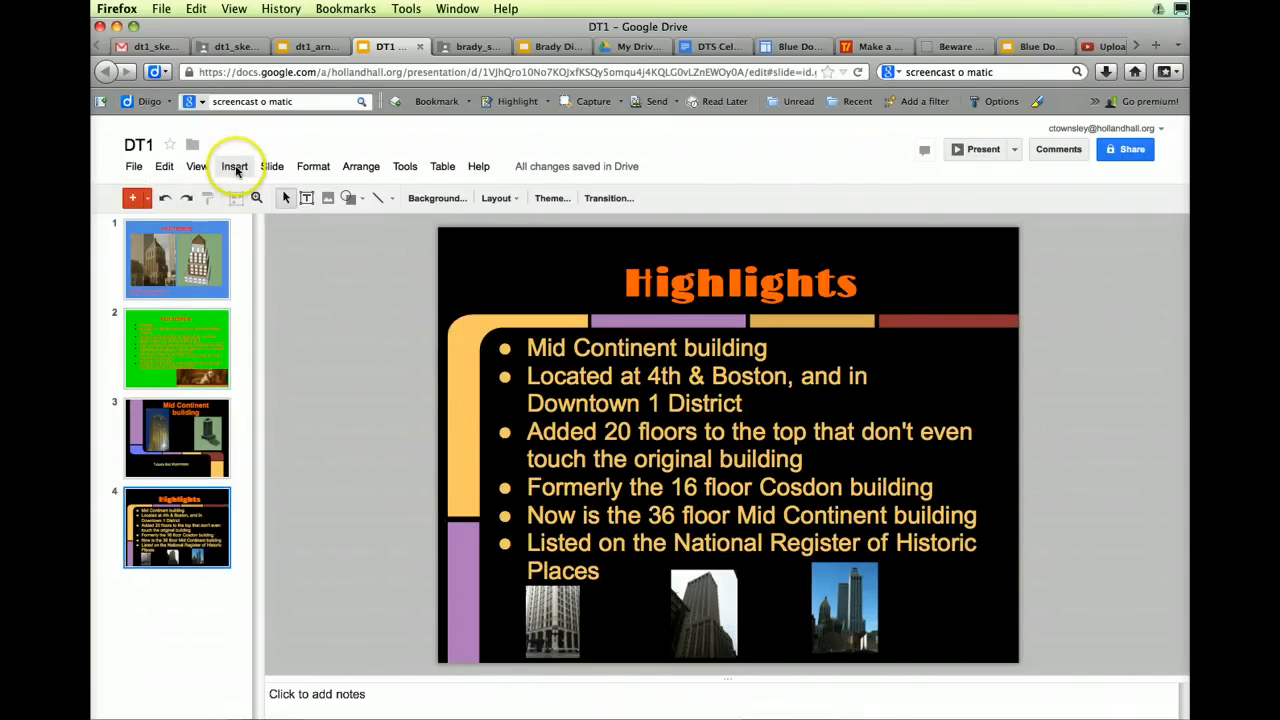
click(234, 166)
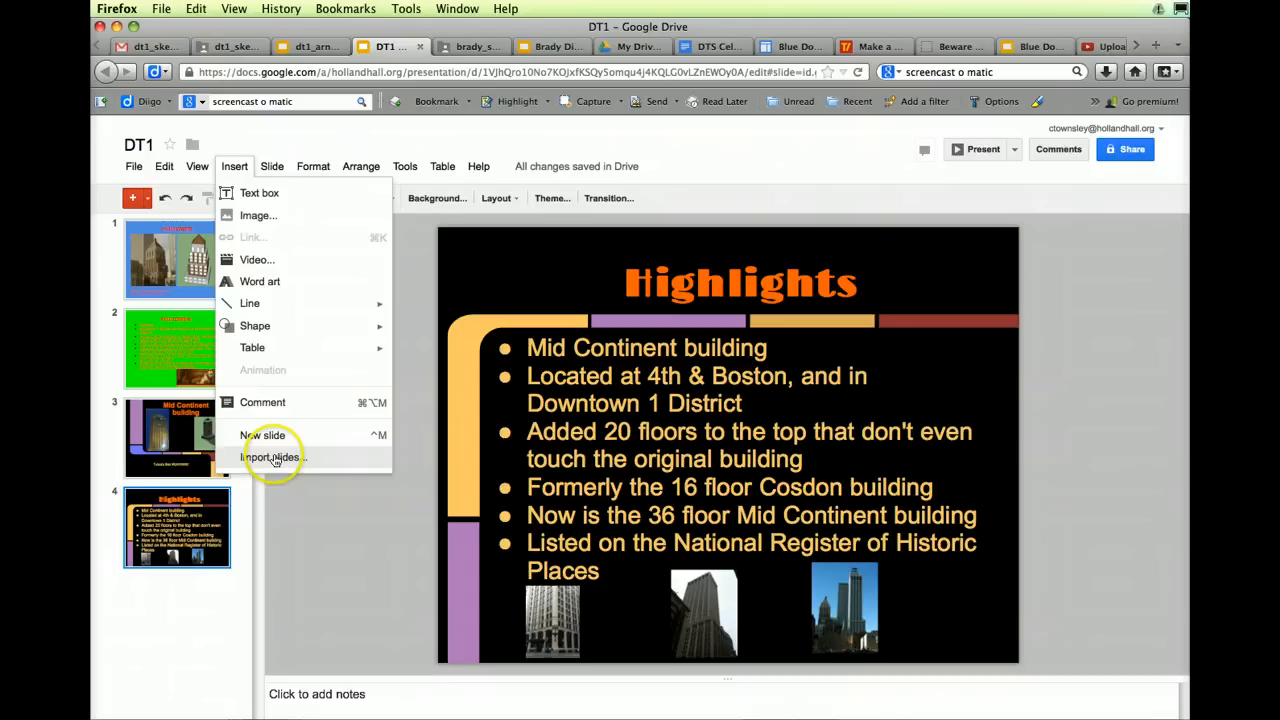
click(273, 457)
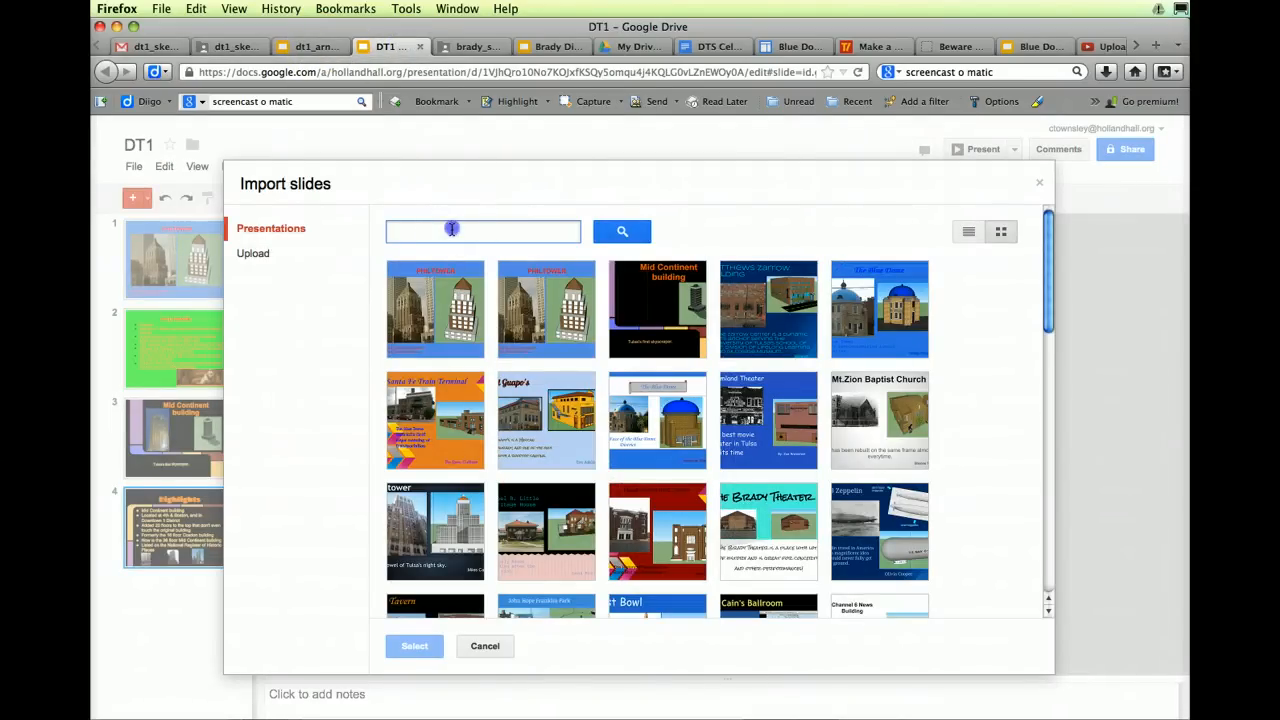
text(dt)
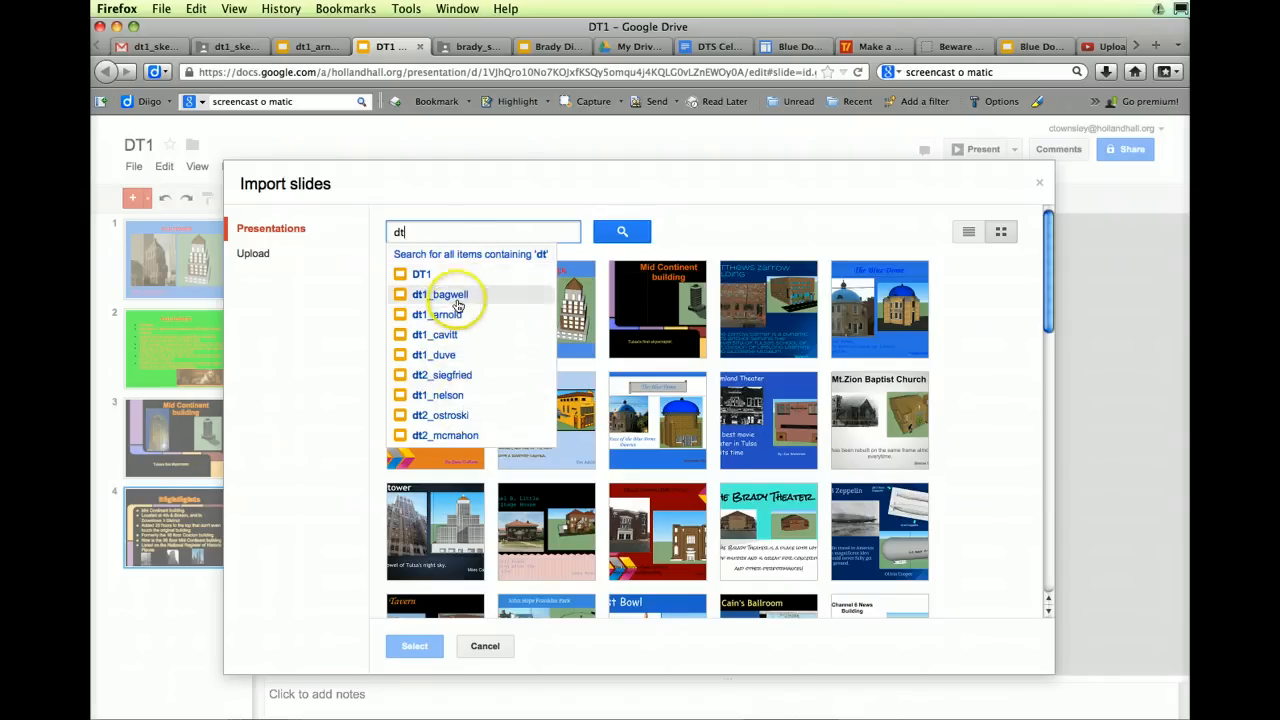
Import both dt1_cavitt slides, Philtower and its details slide, into DT1
click(448, 294)
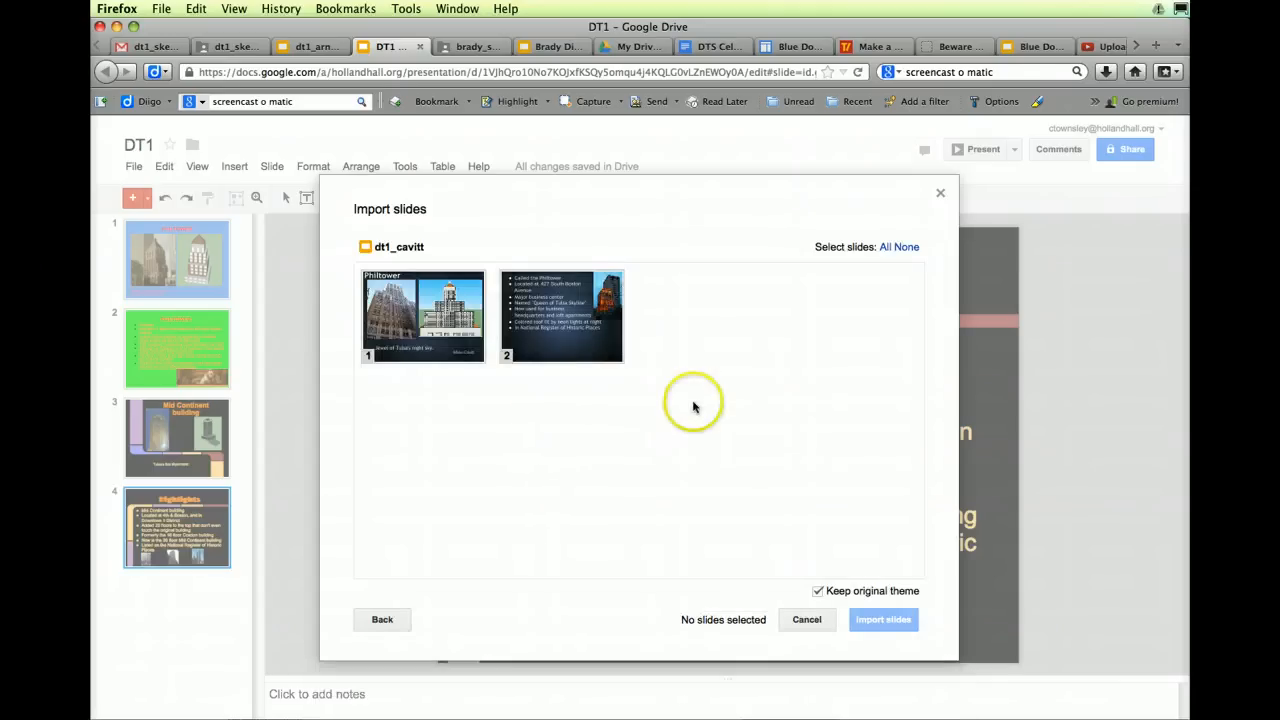
click(422, 315)
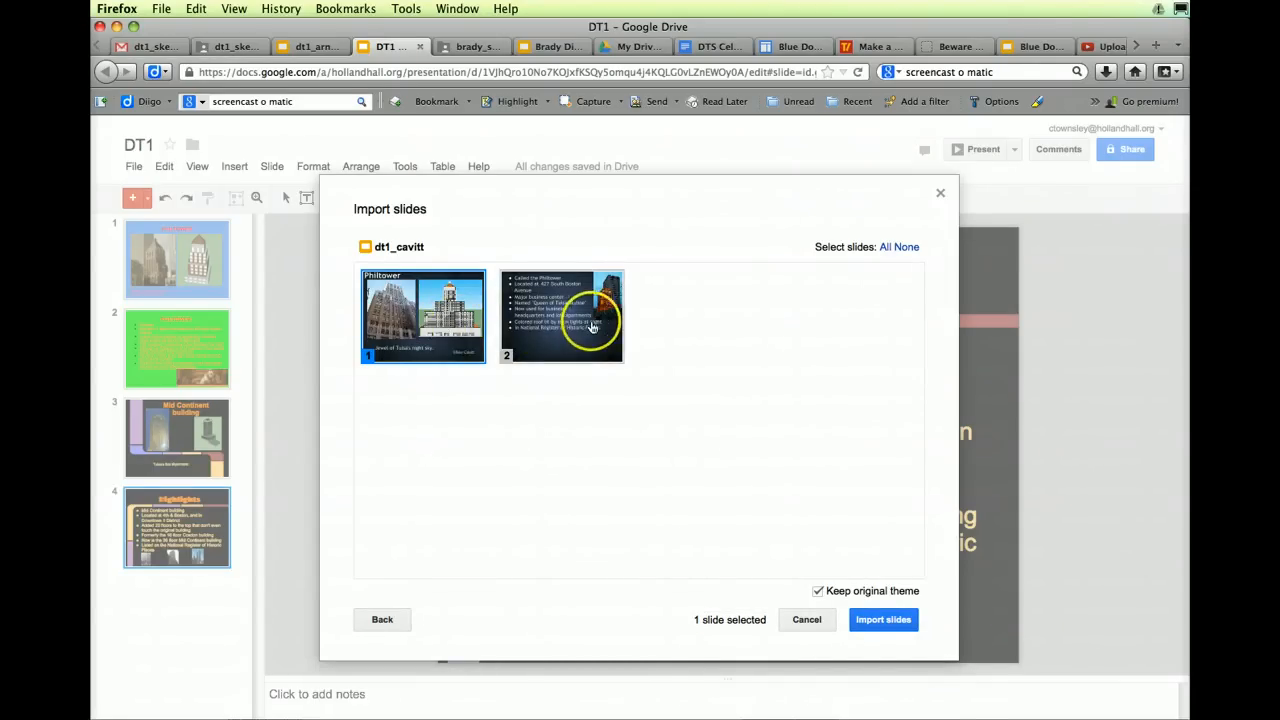
click(561, 316)
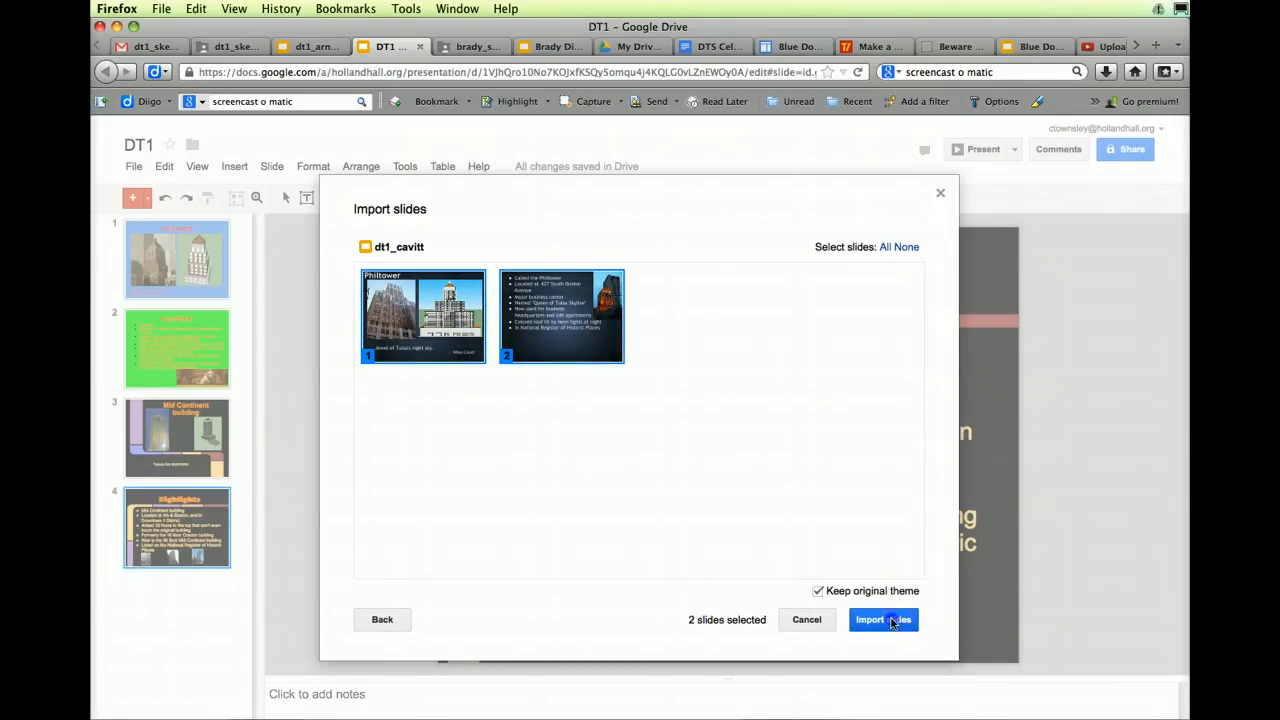
click(869, 619)
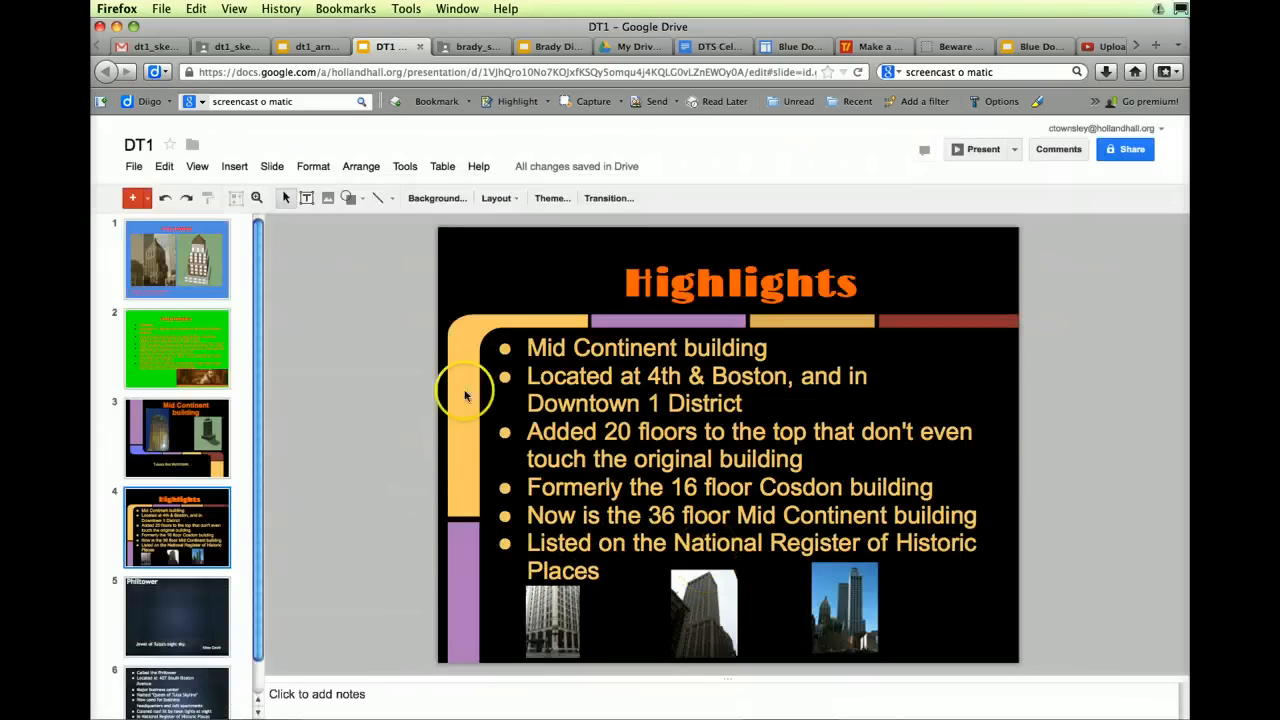
scroll(down, 3)
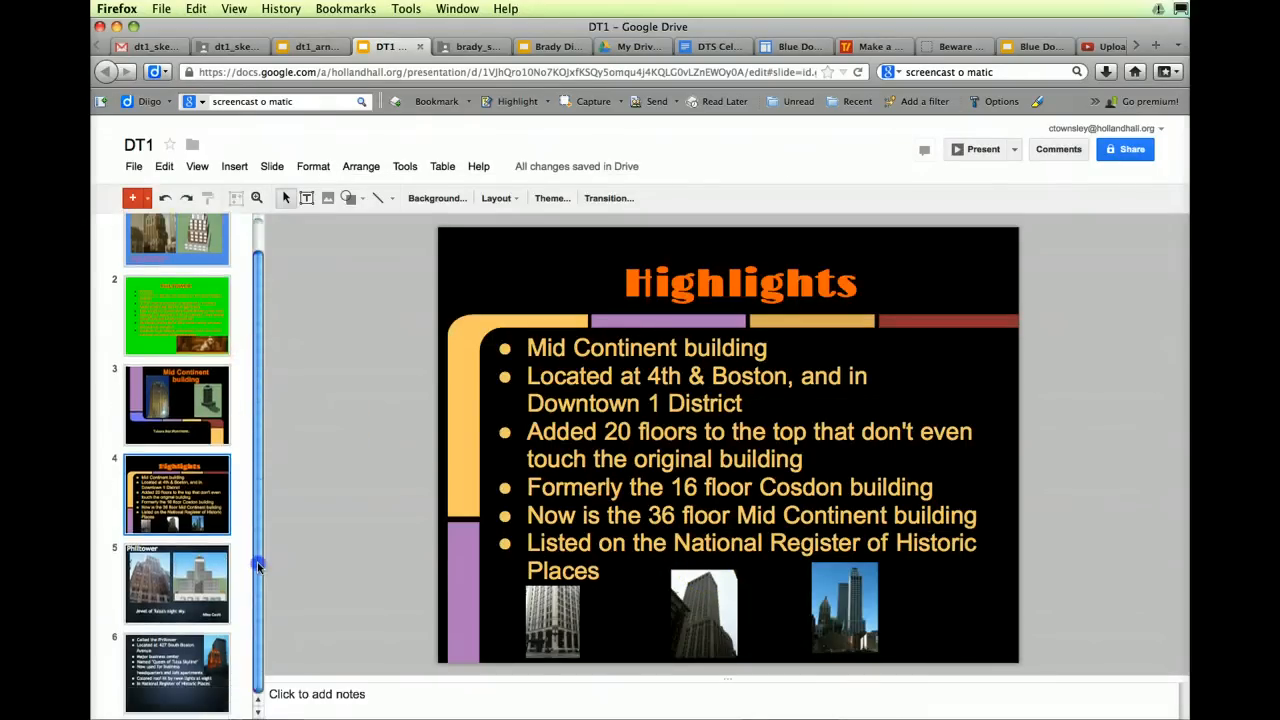
mouse_move(293, 576)
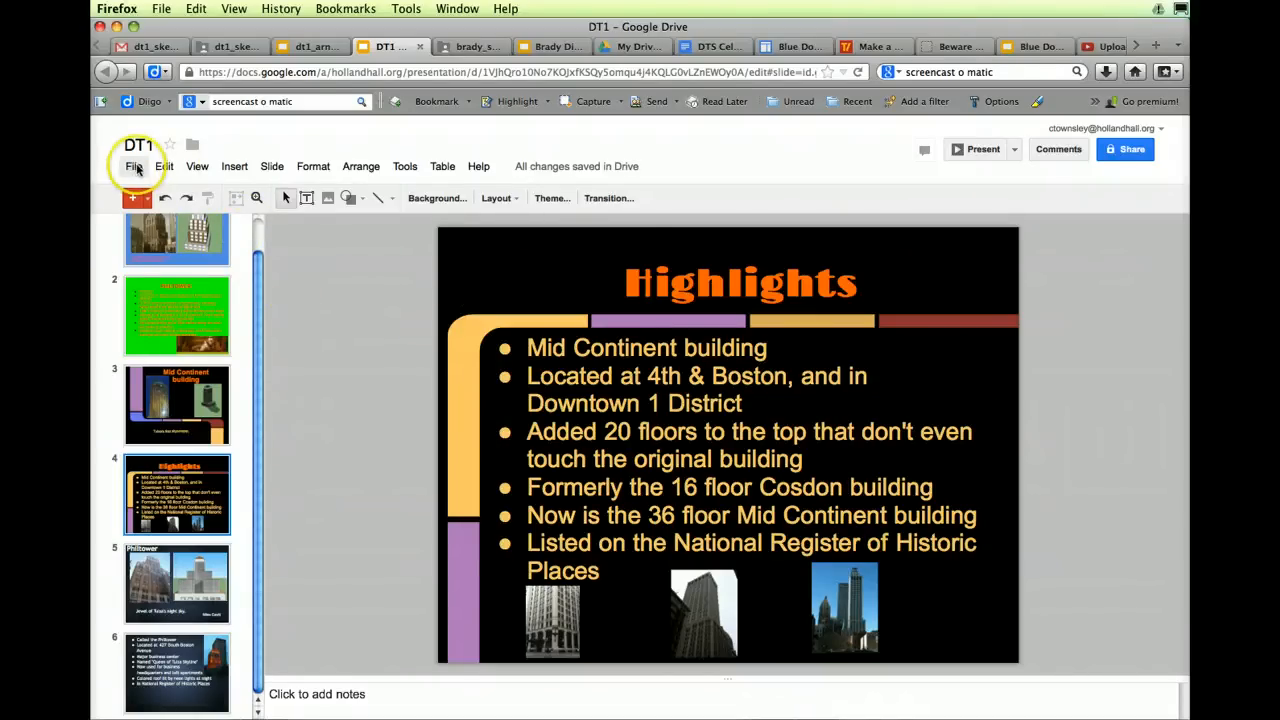
Publish DT1 to the web and confirm, making its link and embed code available
click(133, 166)
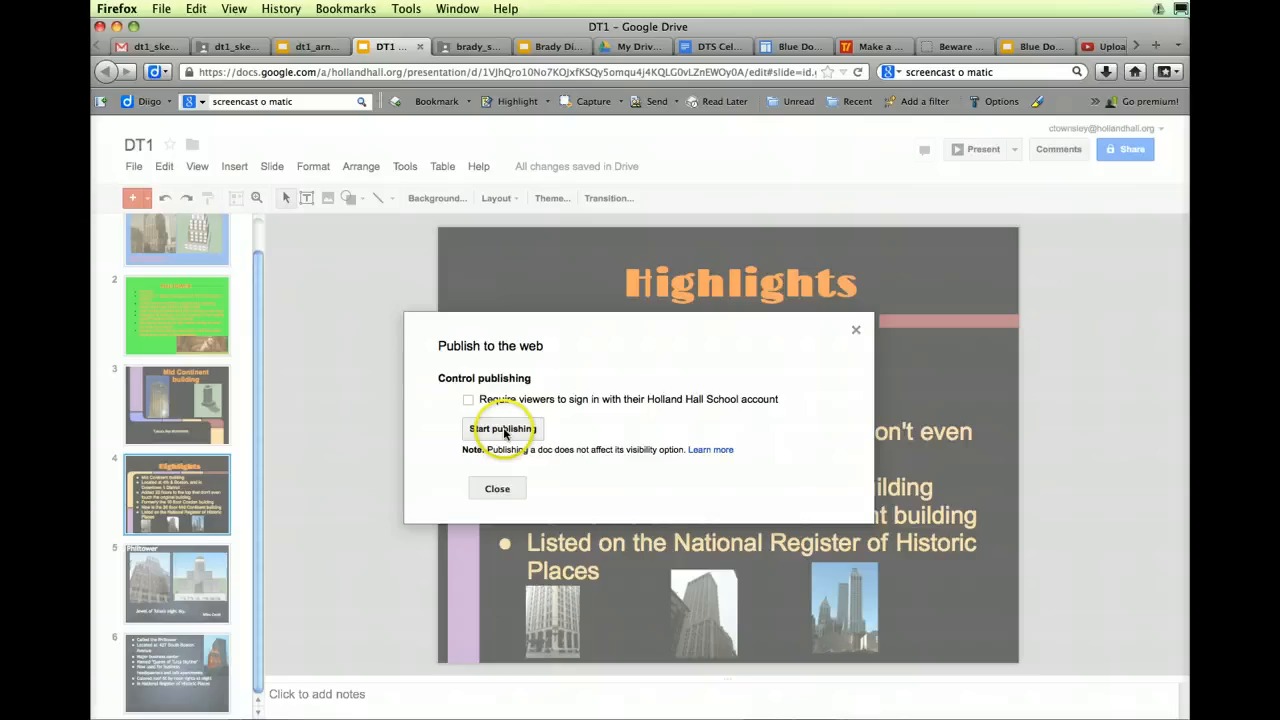
click(502, 428)
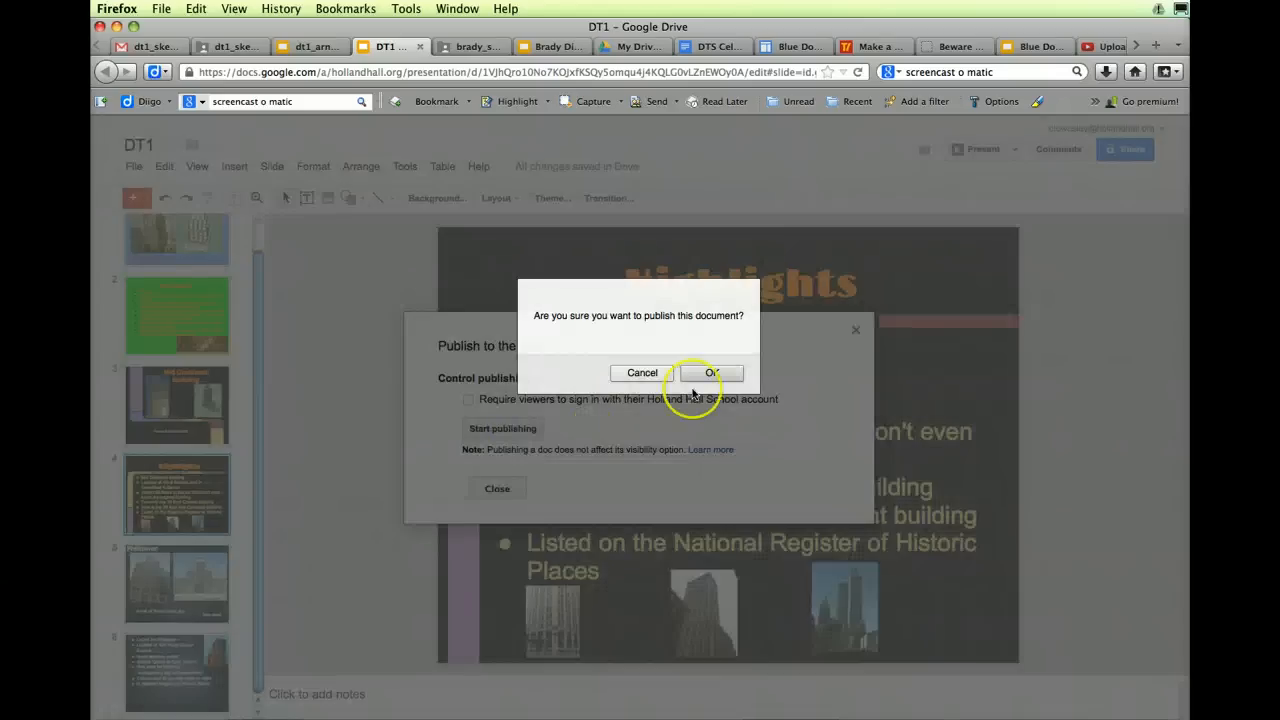
click(711, 372)
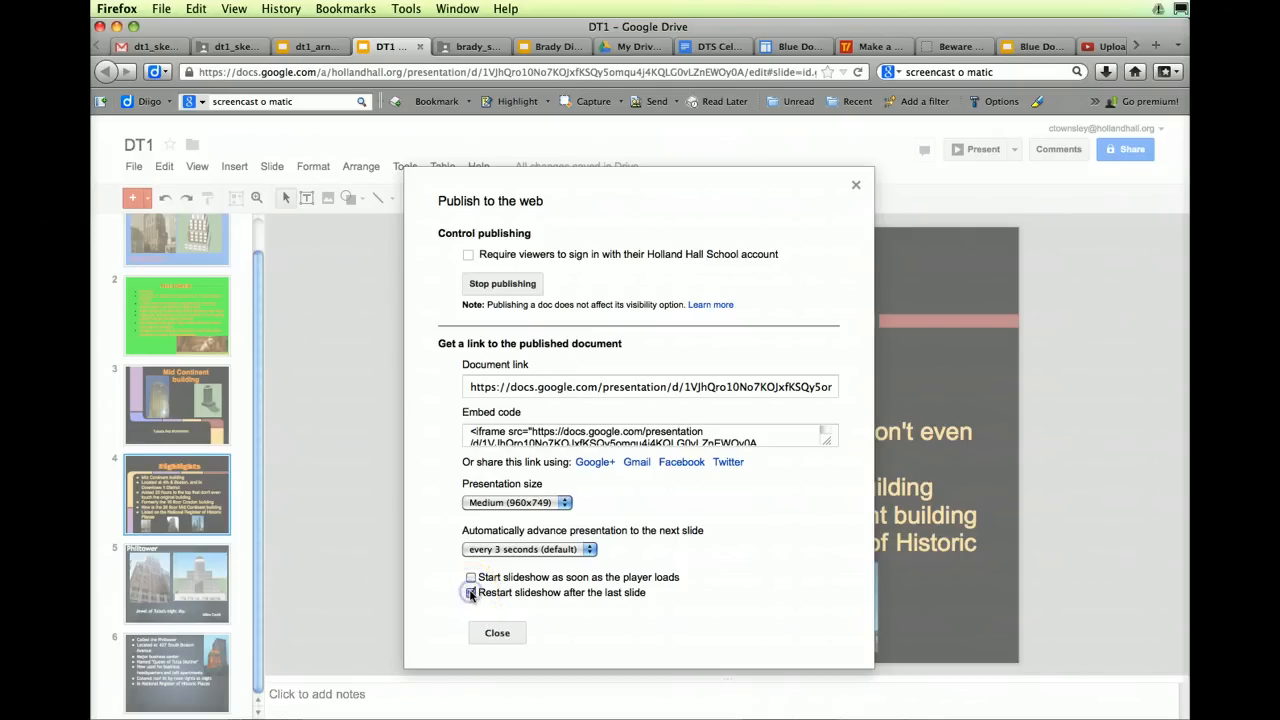
Enable 'Restart slideshow after the last slide', keeping auto-advance at every 3 seconds
click(471, 592)
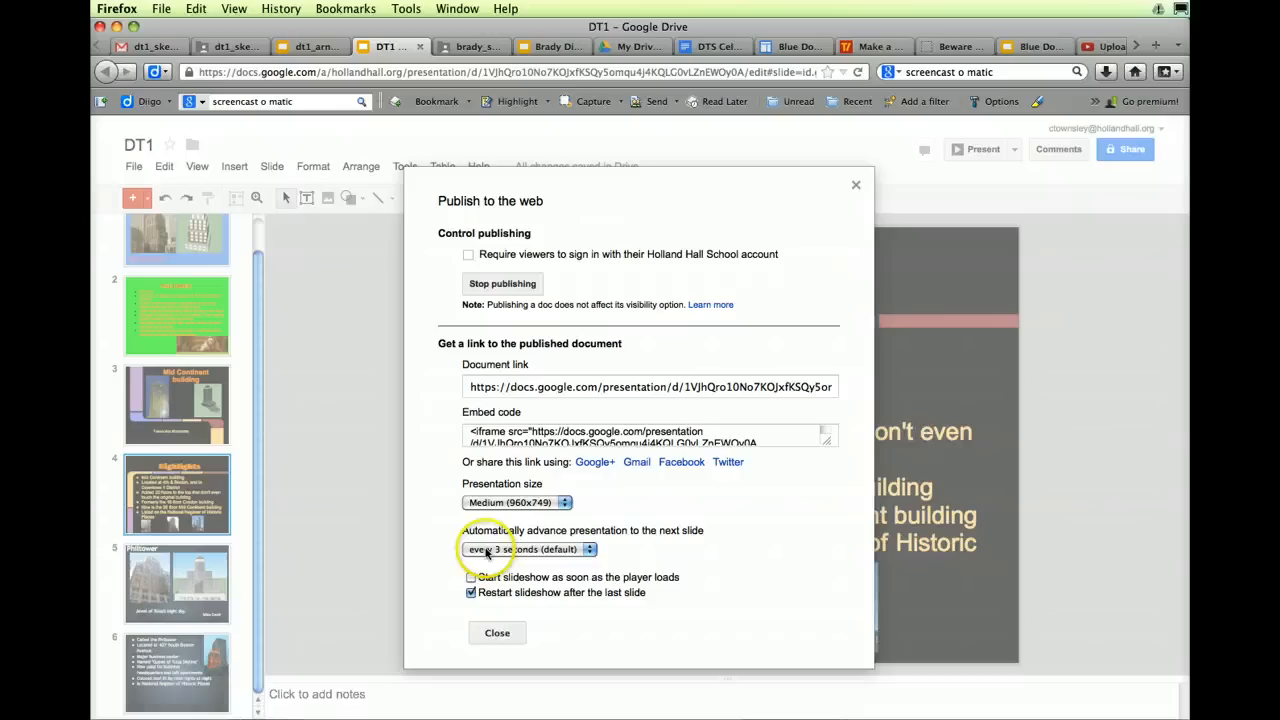
click(529, 549)
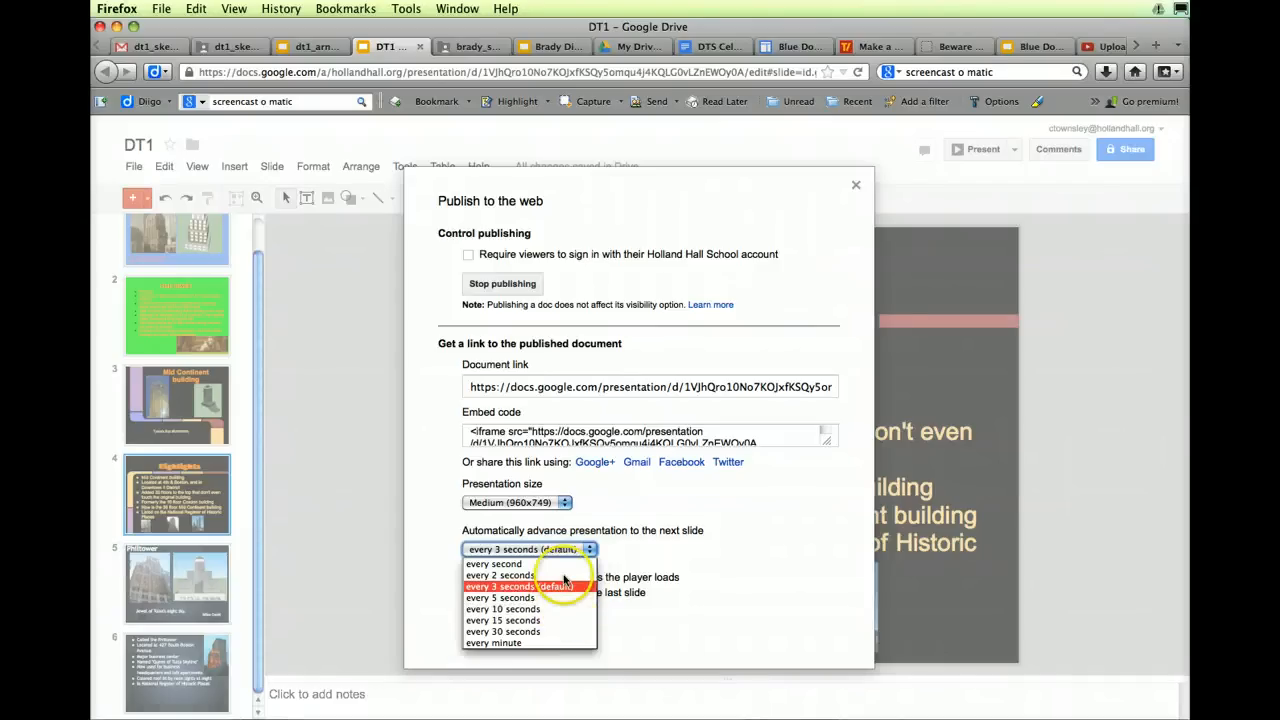
mouse_move(500, 597)
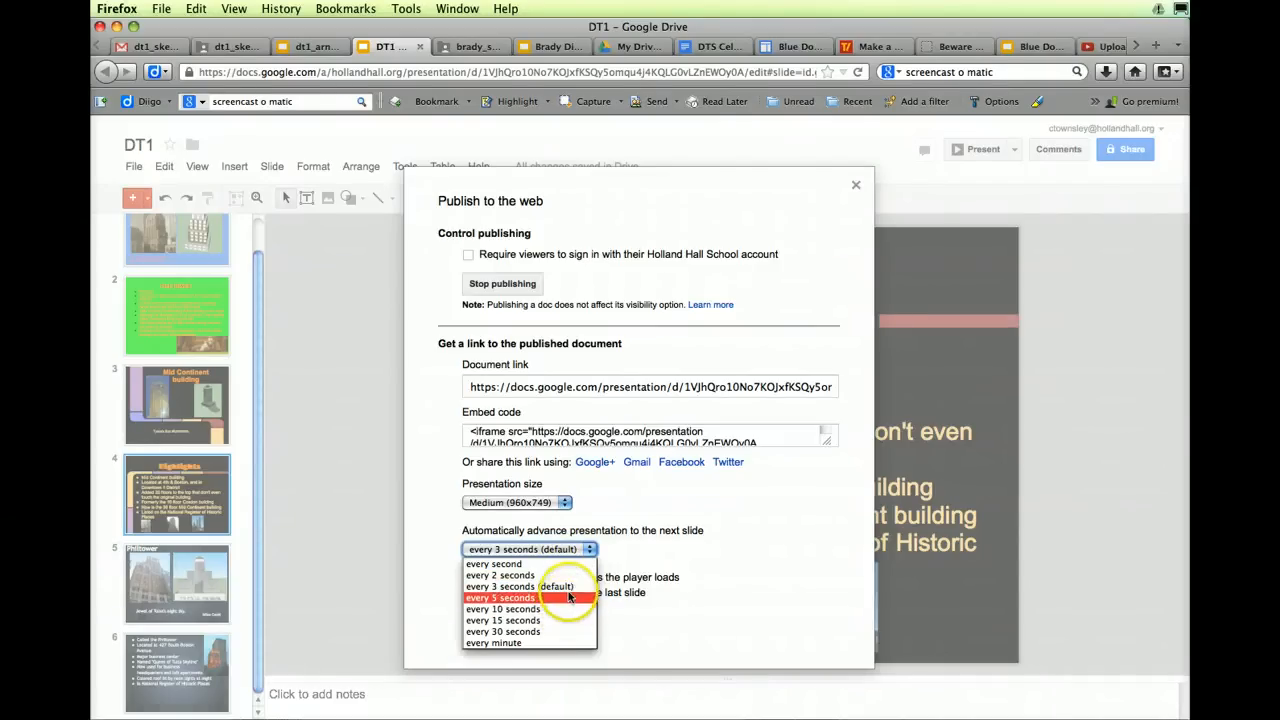
click(500, 586)
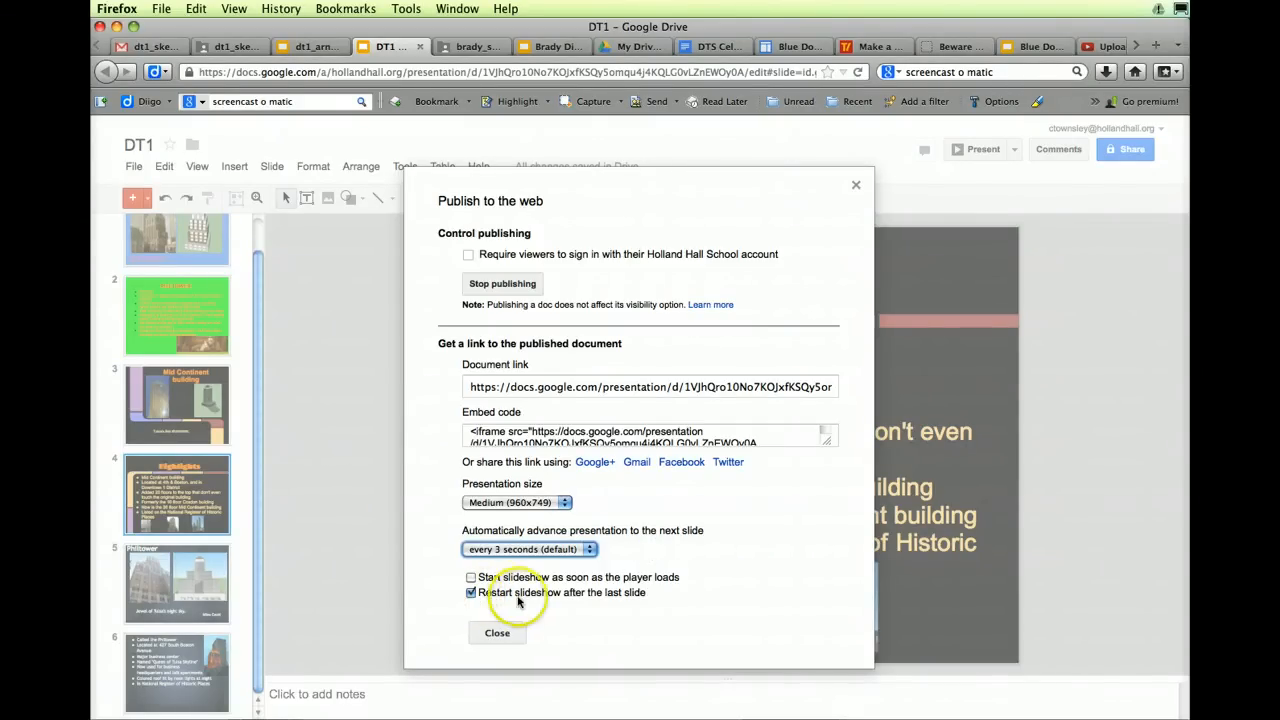
mouse_move(530, 618)
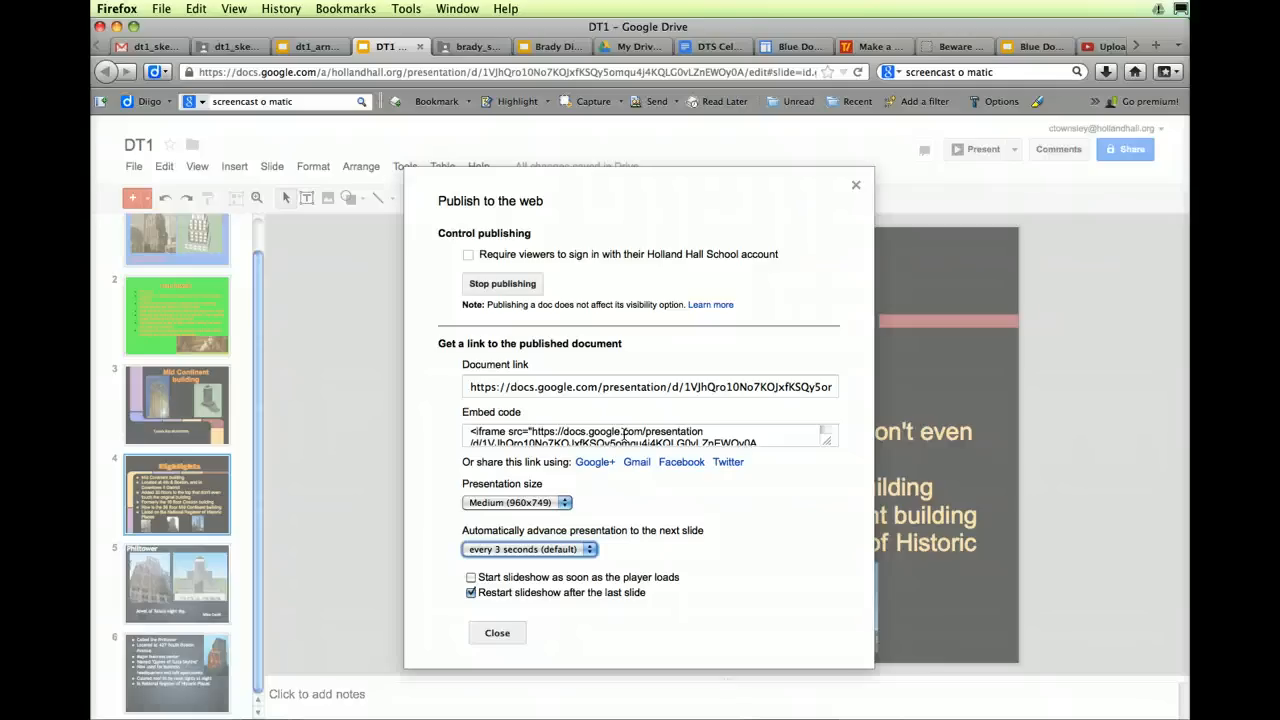
mouse_move(573, 518)
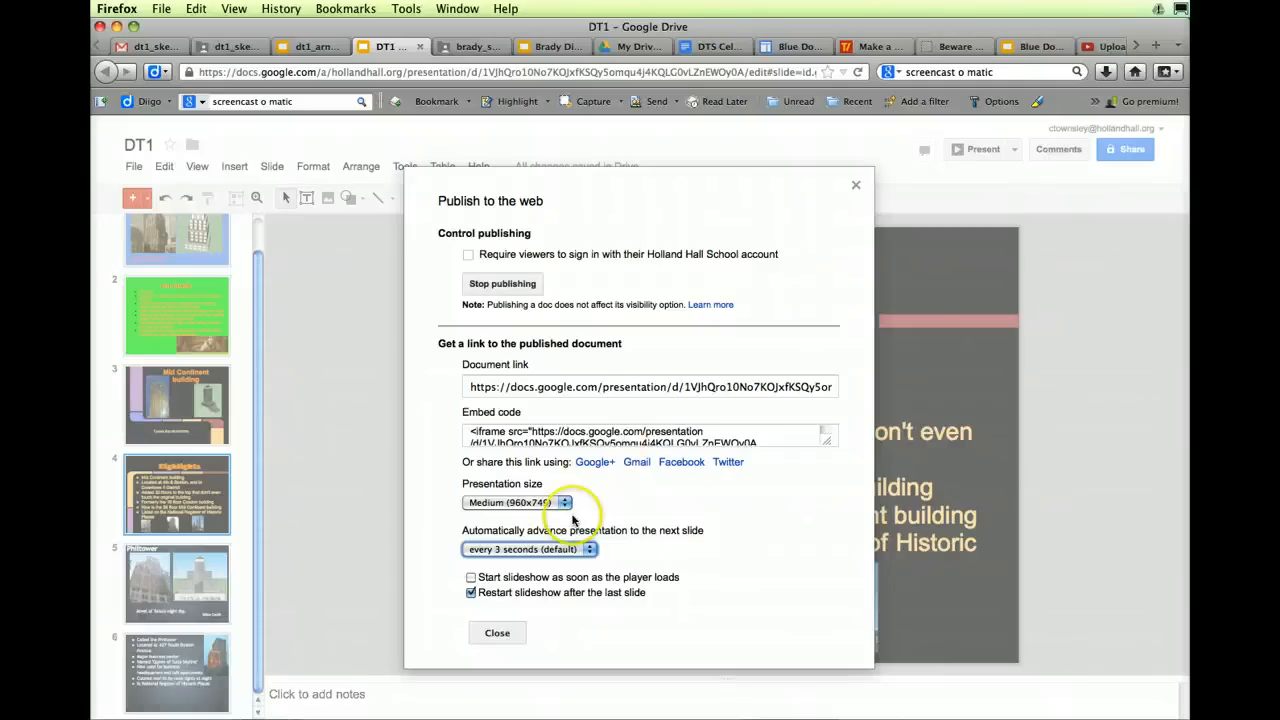